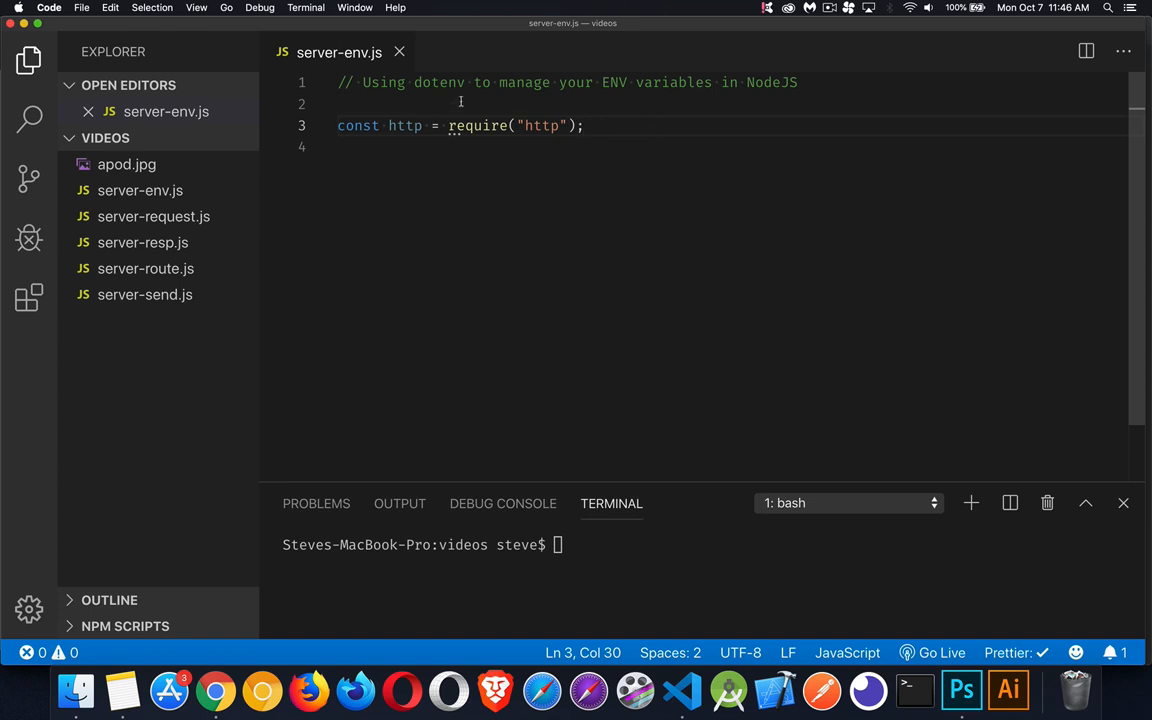
{"action": "mouse_move", "coordinate": [568, 136]}
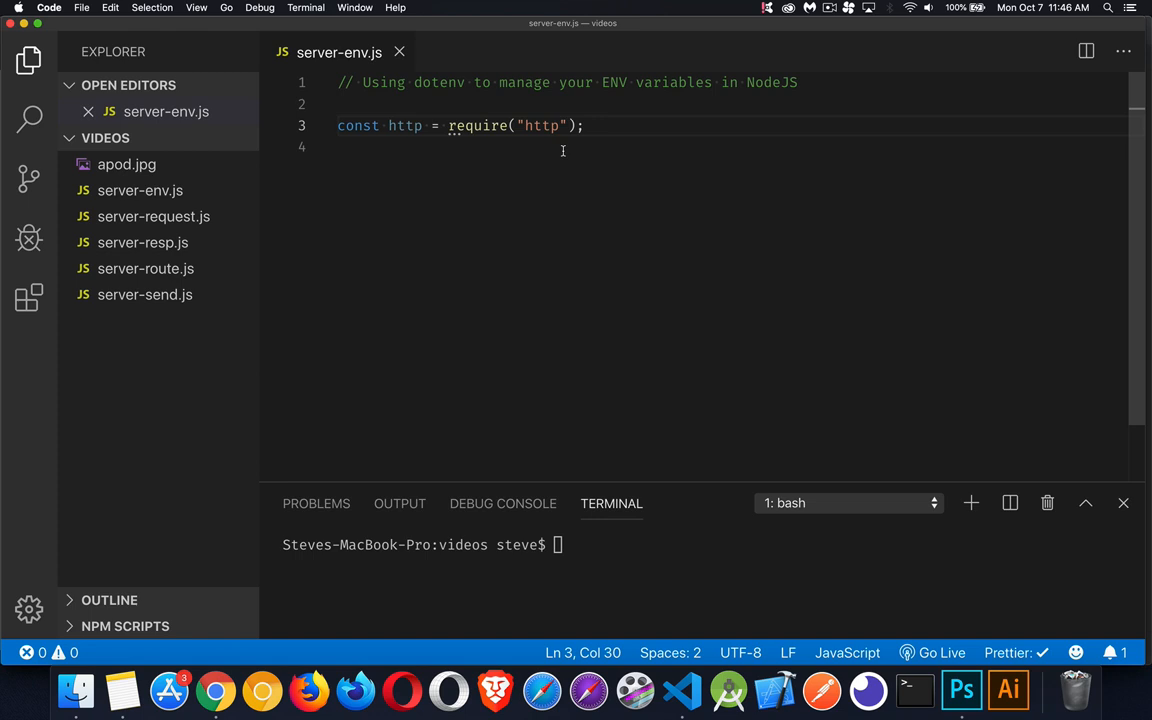
{"action": "mouse_move", "coordinate": [562, 184]}
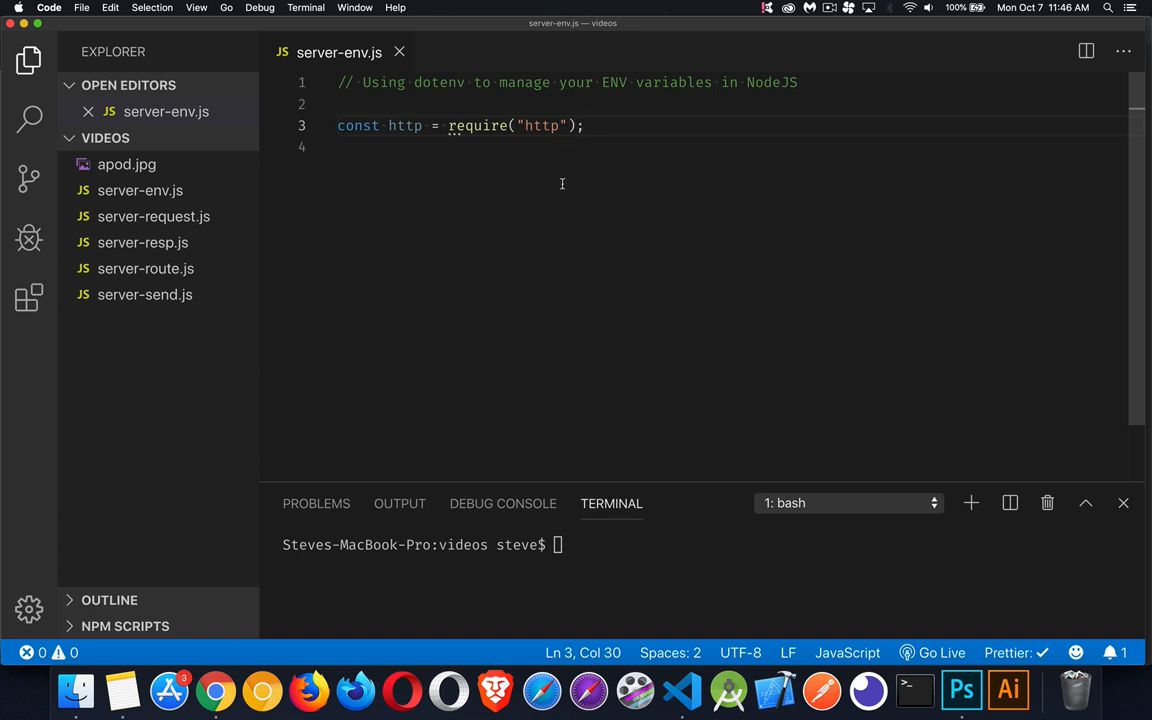
Run npm init to generate package.json and open it, showing dotenv among the dependencies.
{"action": "double_click", "coordinate": [438, 82]}
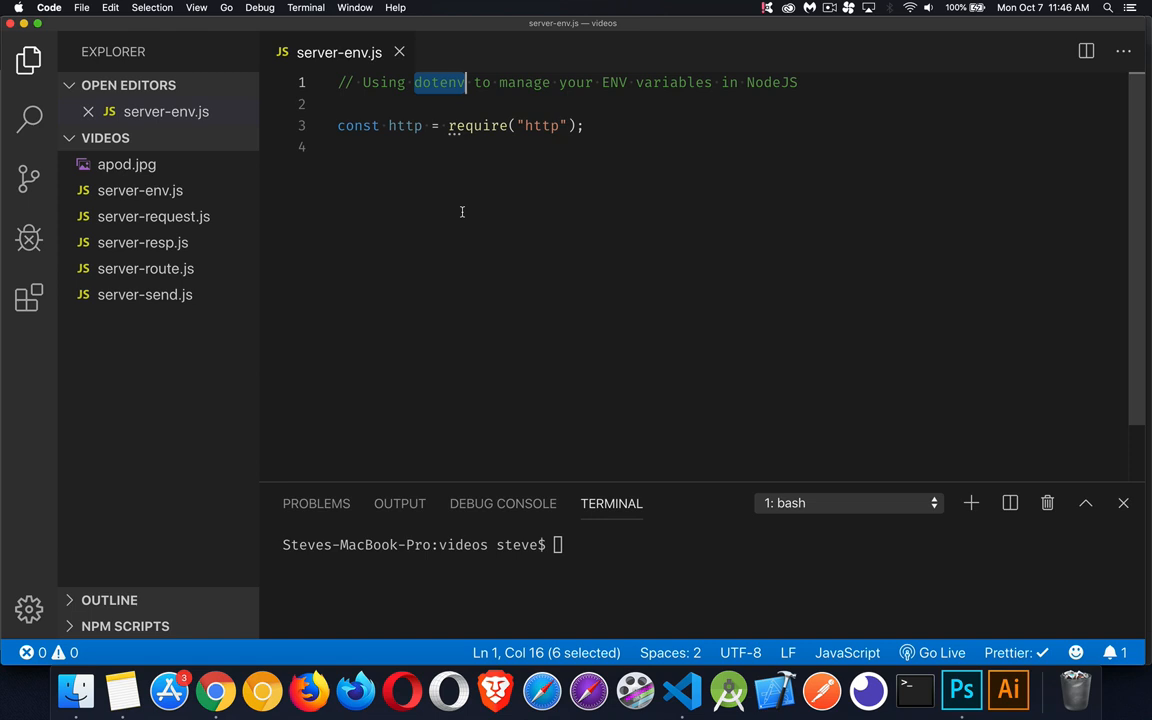
{"action": "left_click", "coordinate": [344, 146]}
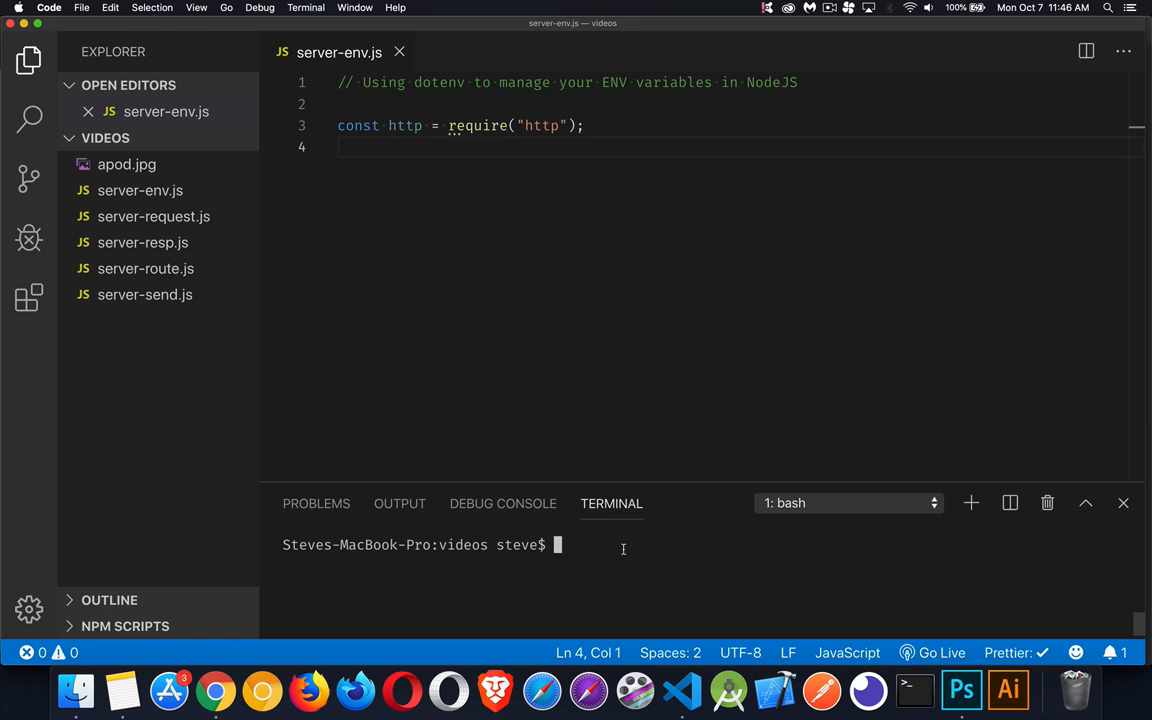
{"action": "type", "text": "npm init"}
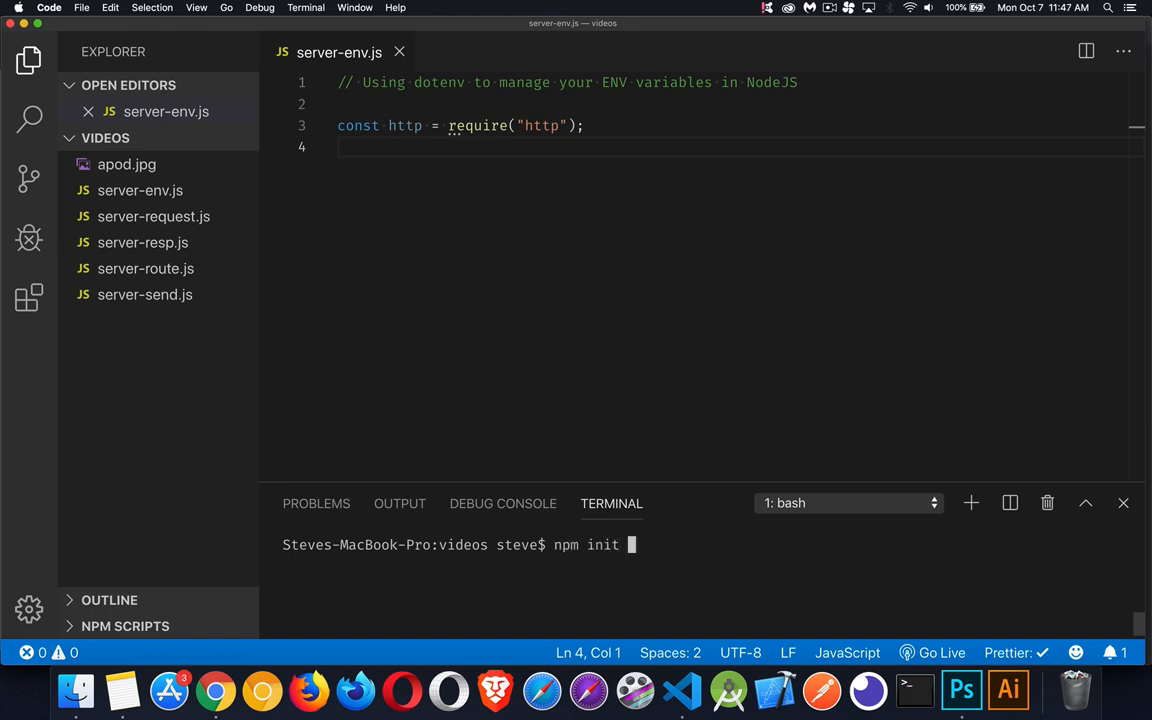
{"action": "key", "text": "Return"}
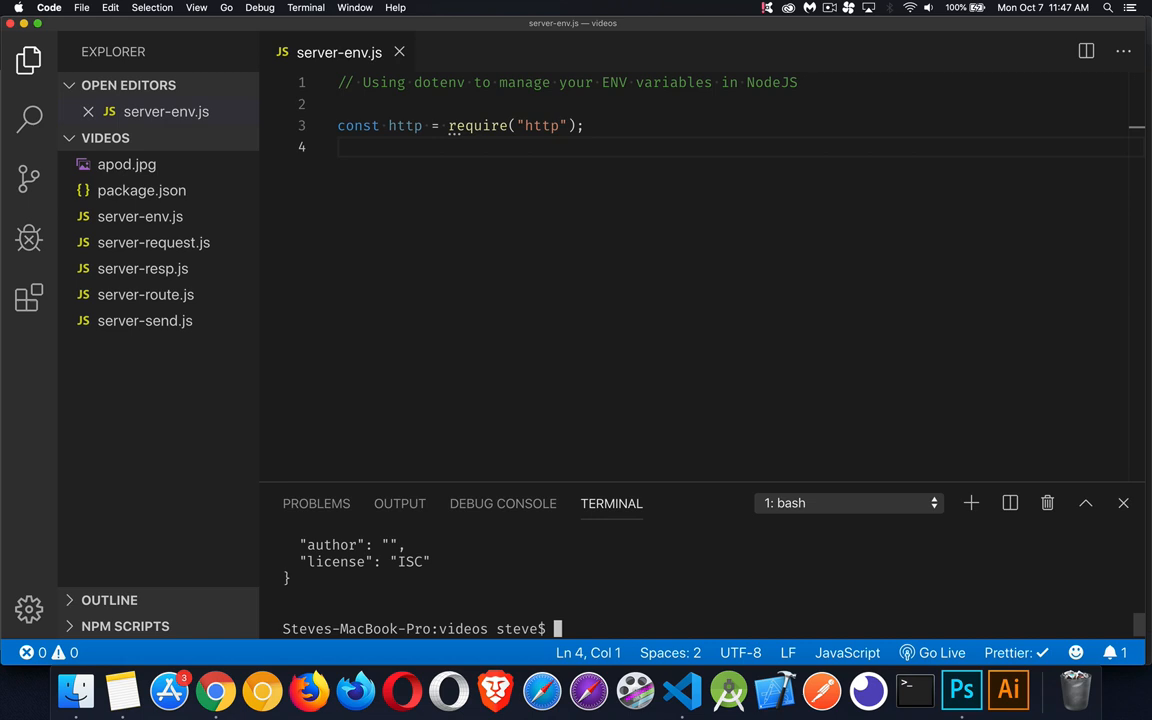
{"action": "left_click", "coordinate": [140, 196]}
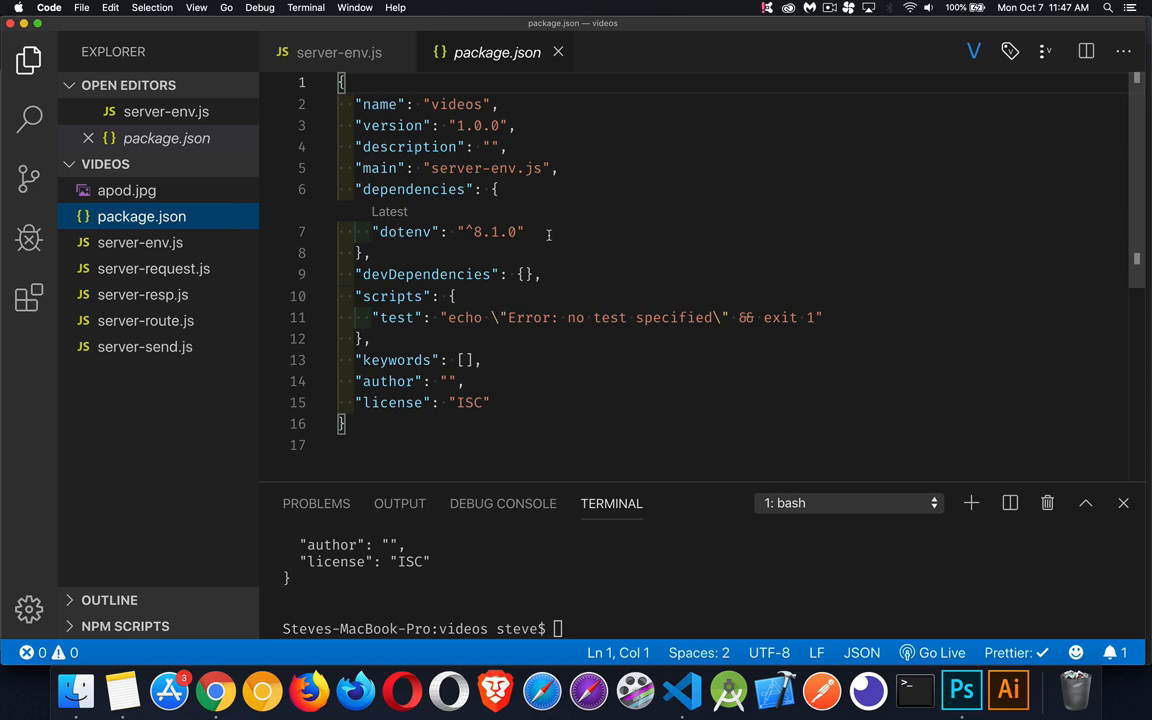
Clear the terminal and install dotenv 8.1.0 with npm i dotenv, creating package-lock.json.
{"action": "double_click", "coordinate": [490, 232]}
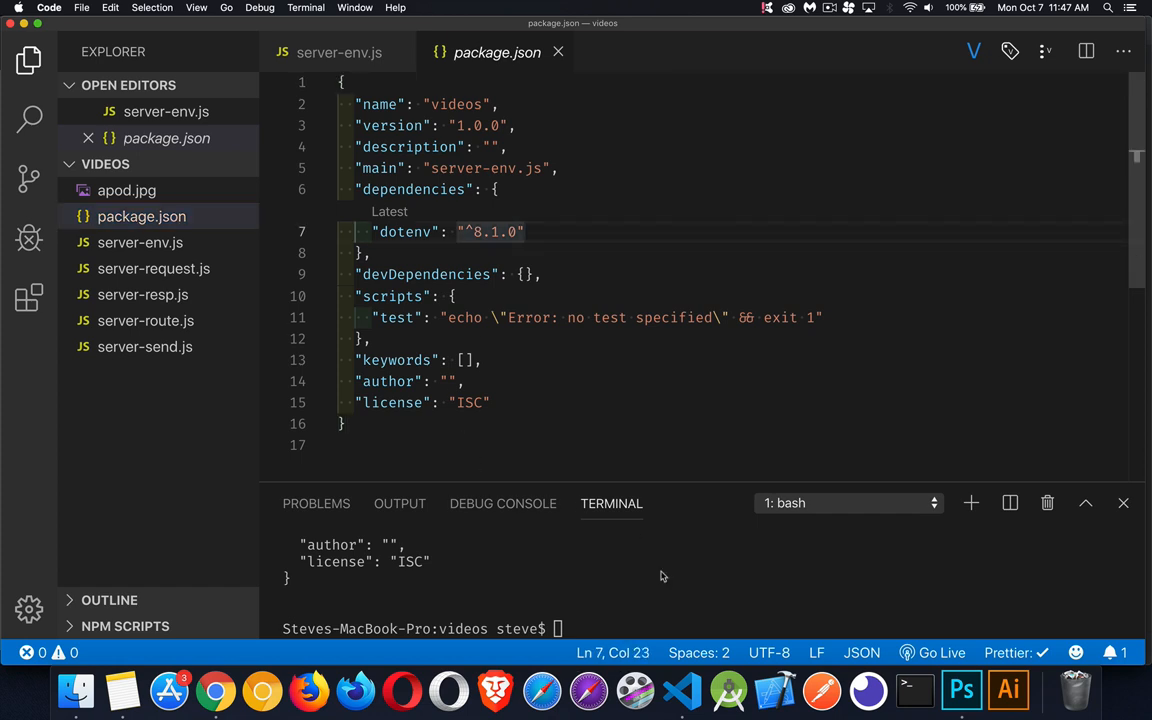
{"action": "type", "text": "clear"}
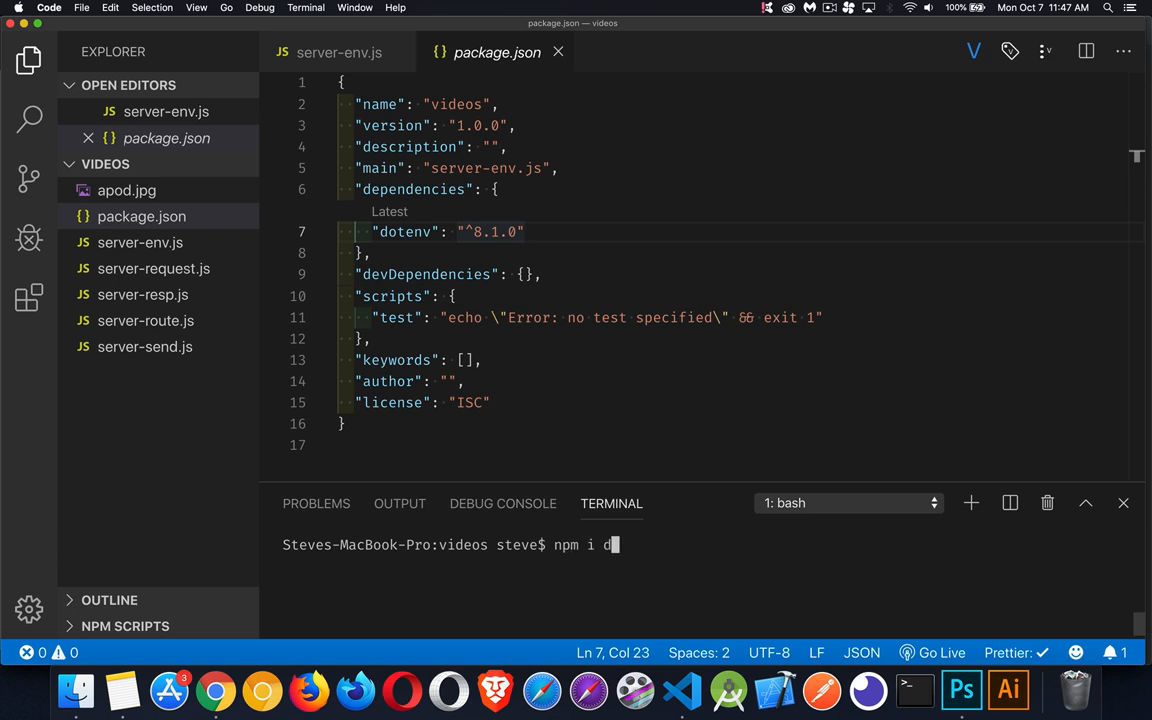
{"action": "type", "text": "otenv"}
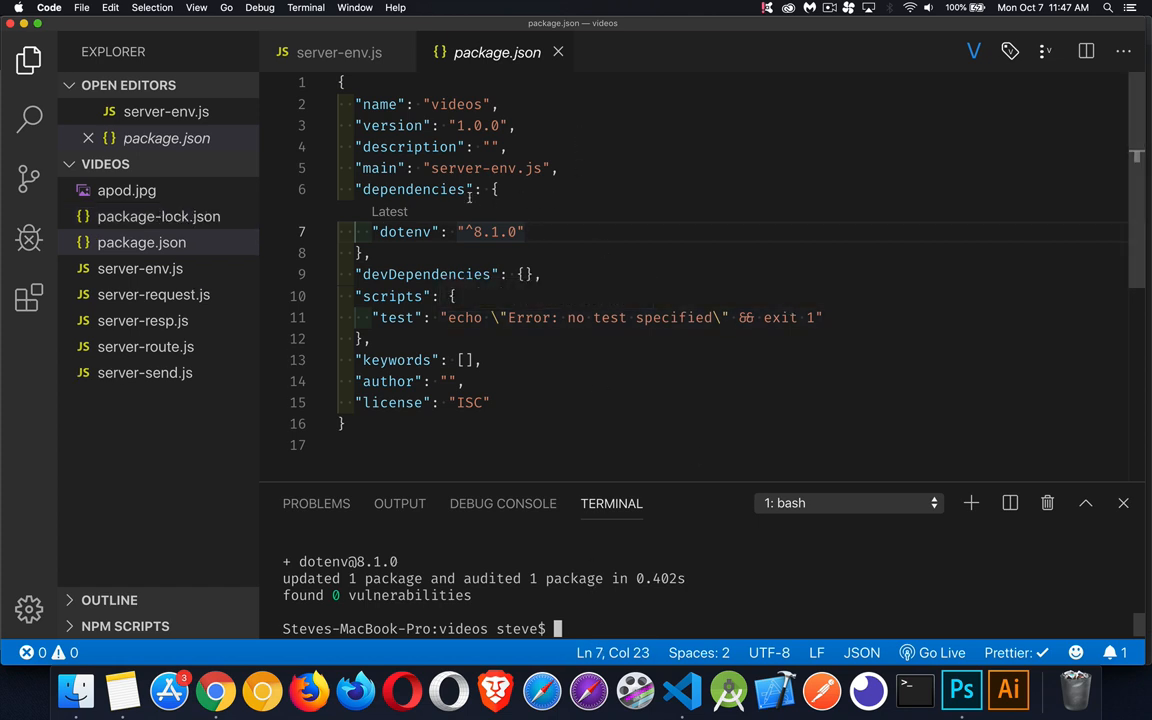
{"action": "mouse_move", "coordinate": [610, 232]}
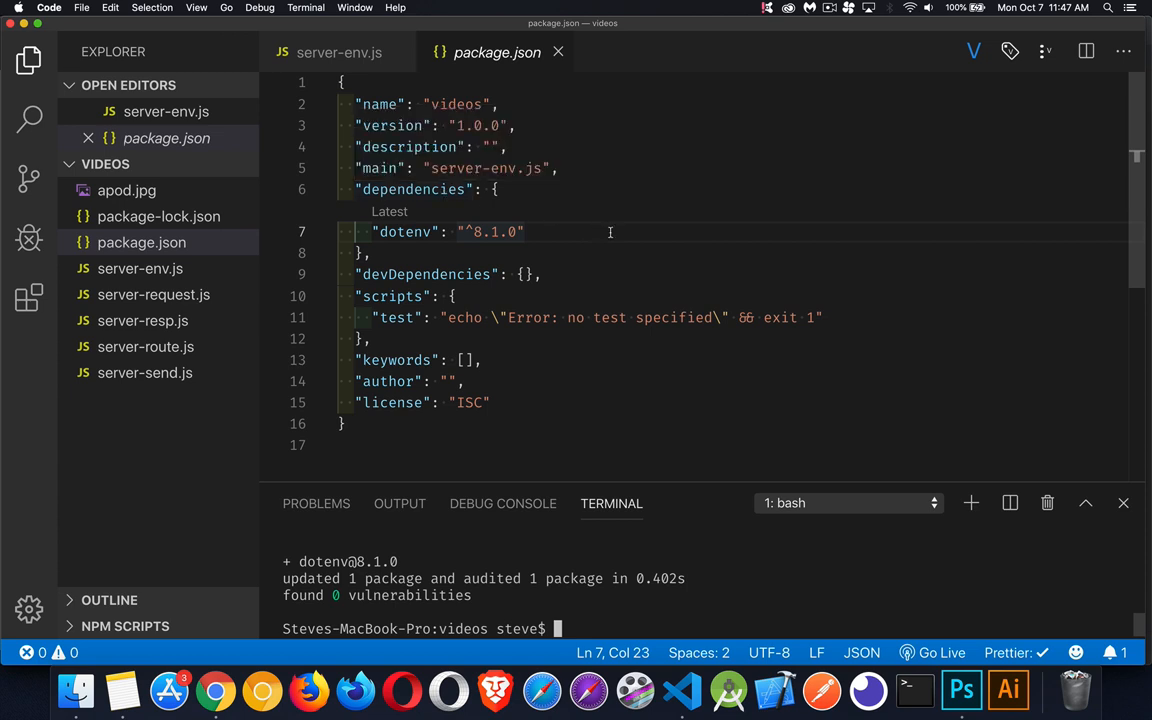
{"action": "mouse_move", "coordinate": [608, 228]}
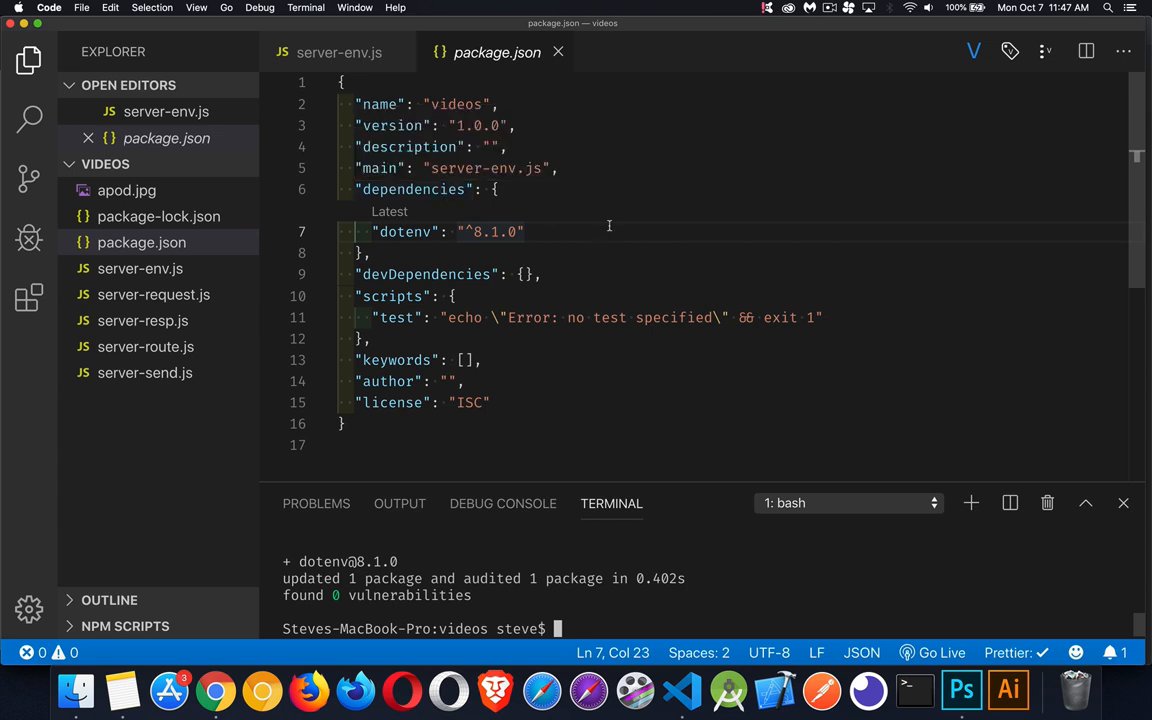
{"action": "left_click", "coordinate": [338, 52]}
{"action": "type", "text": "require('dote')"}
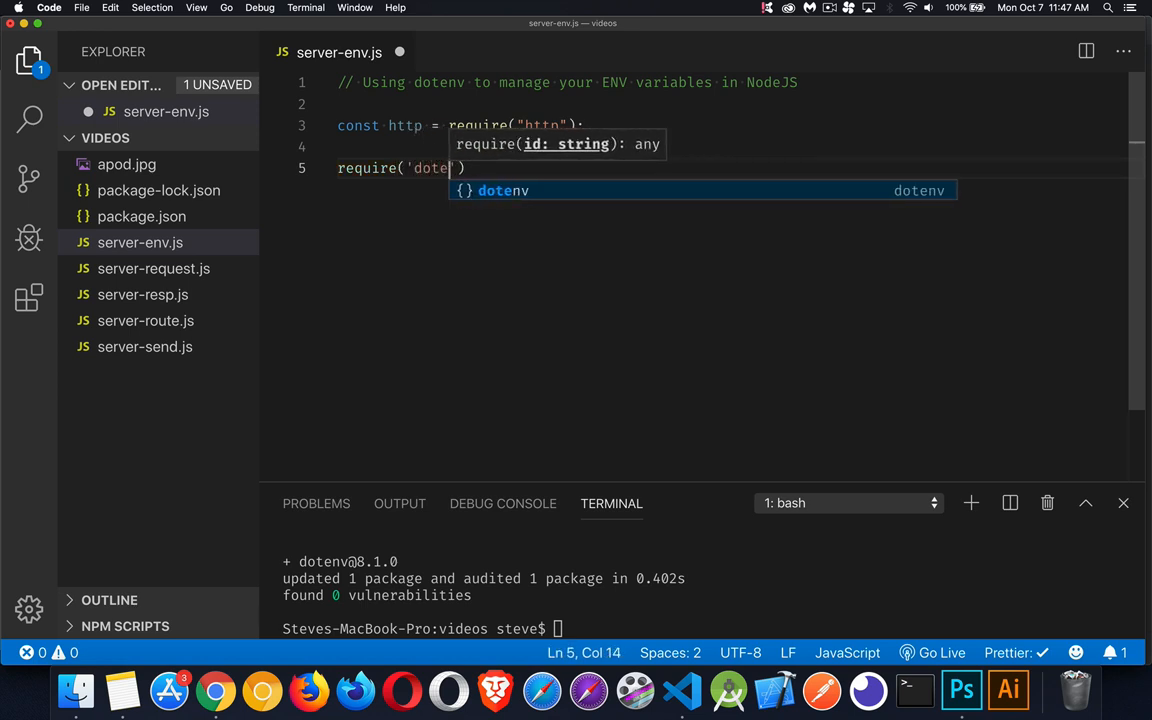
Complete the line require('dotenv').config(); in server-env.js.
{"action": "key", "text": "Tab"}
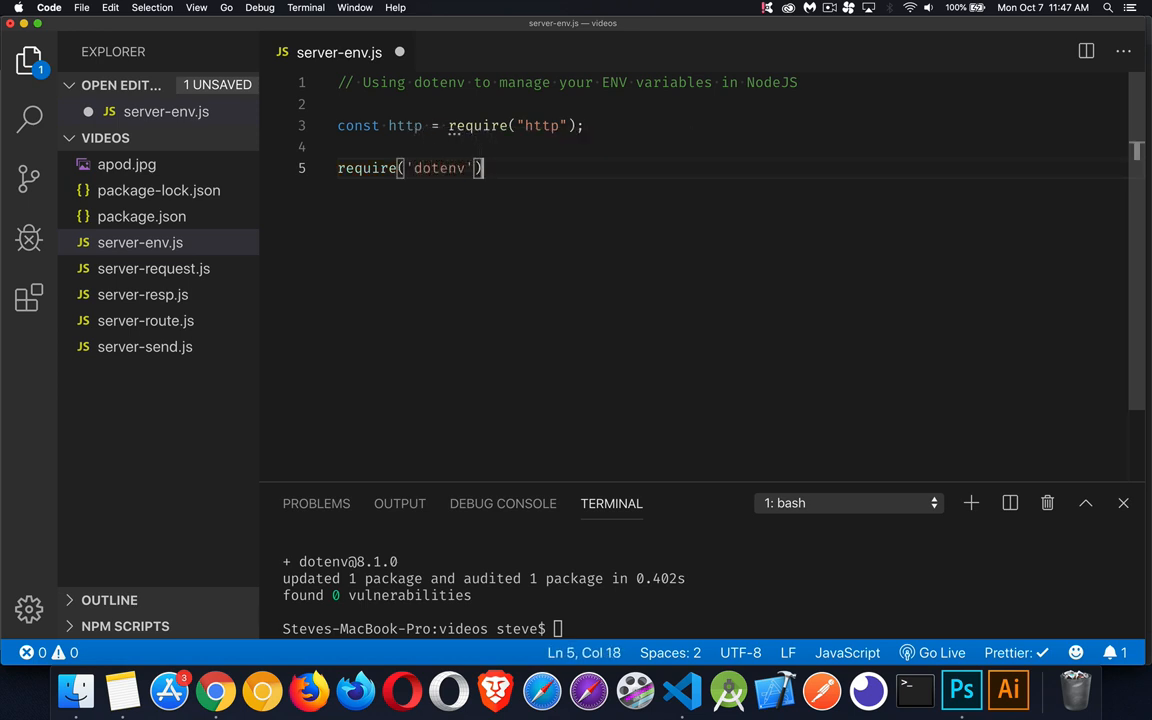
{"action": "type", "text": ".config()"}
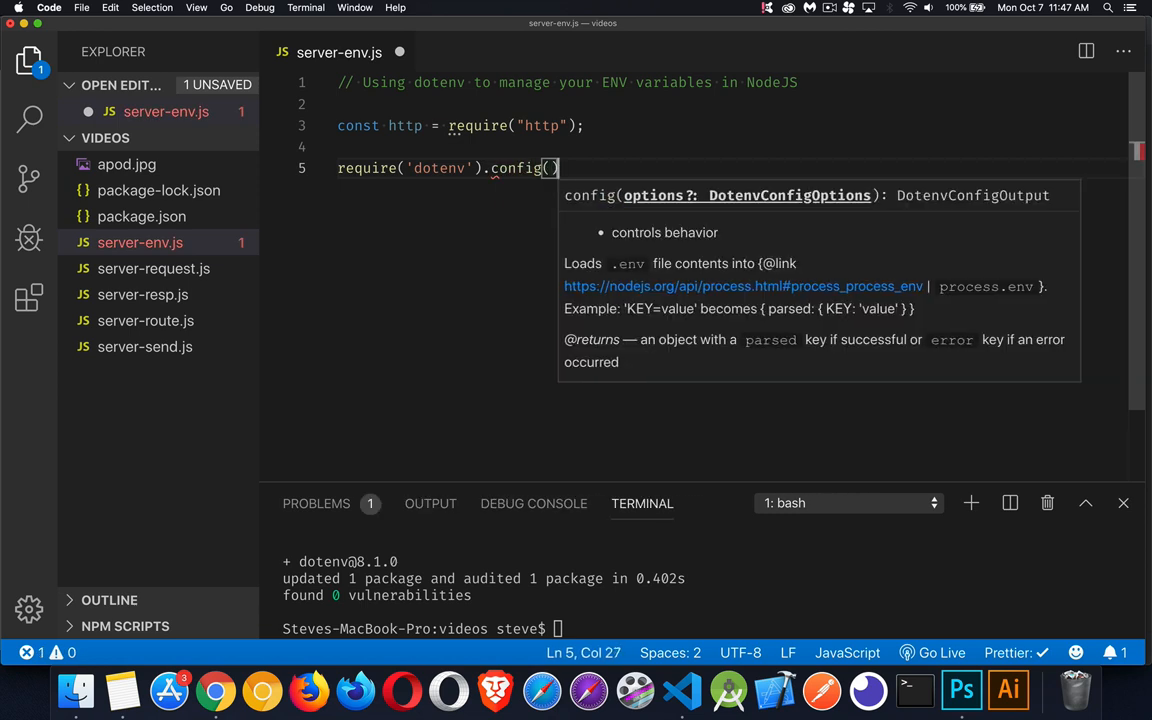
{"action": "type", "text": ";"}
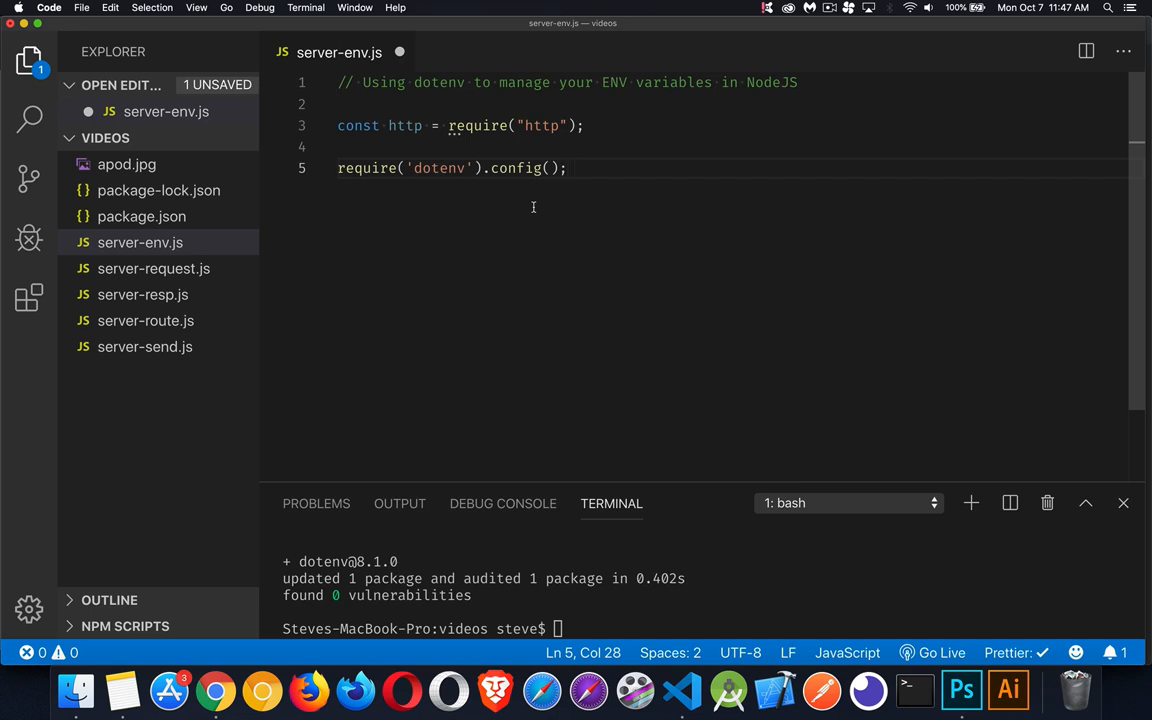
Add a commented //process.env. line below the dotenv config call.
{"action": "type", "text": "/"}
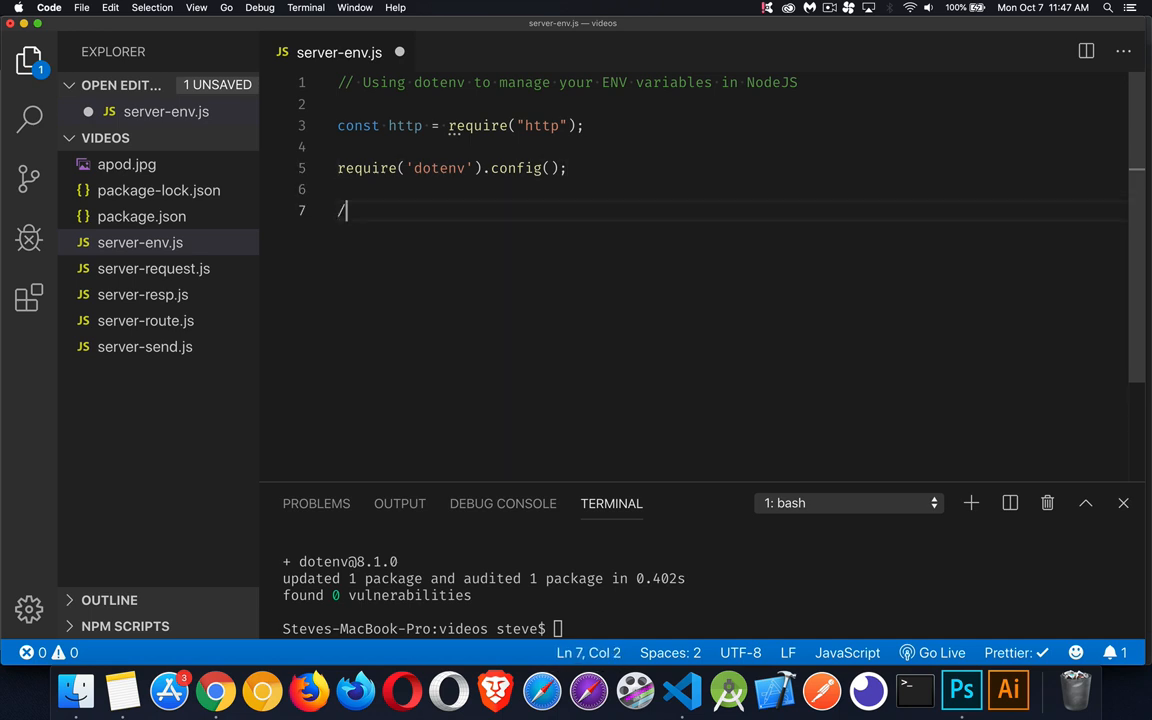
{"action": "type", "text": "/porc"}
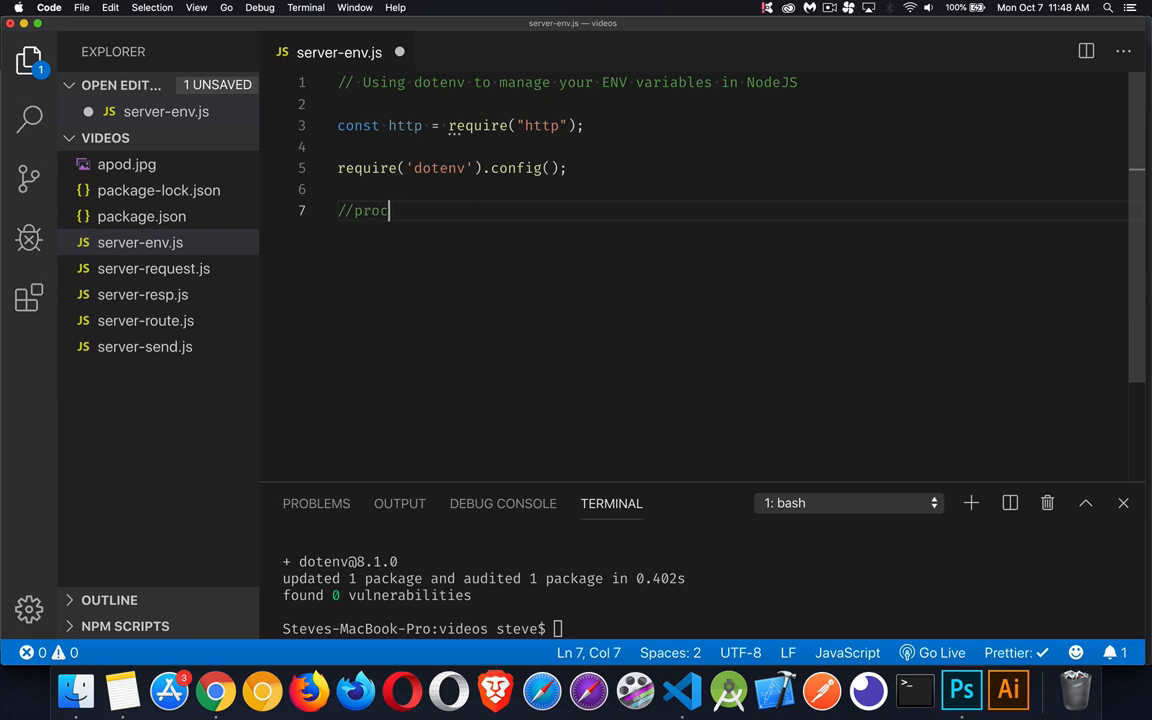
{"action": "type", "text": "ess.e"}
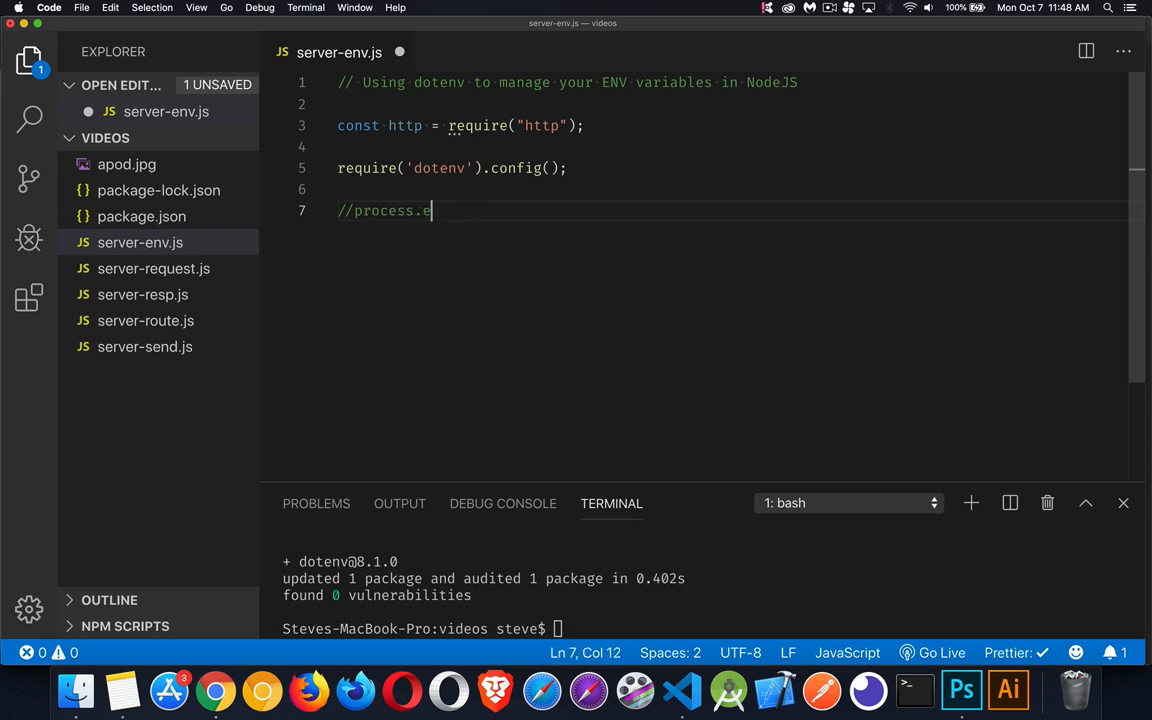
{"action": "type", "text": "nv."}
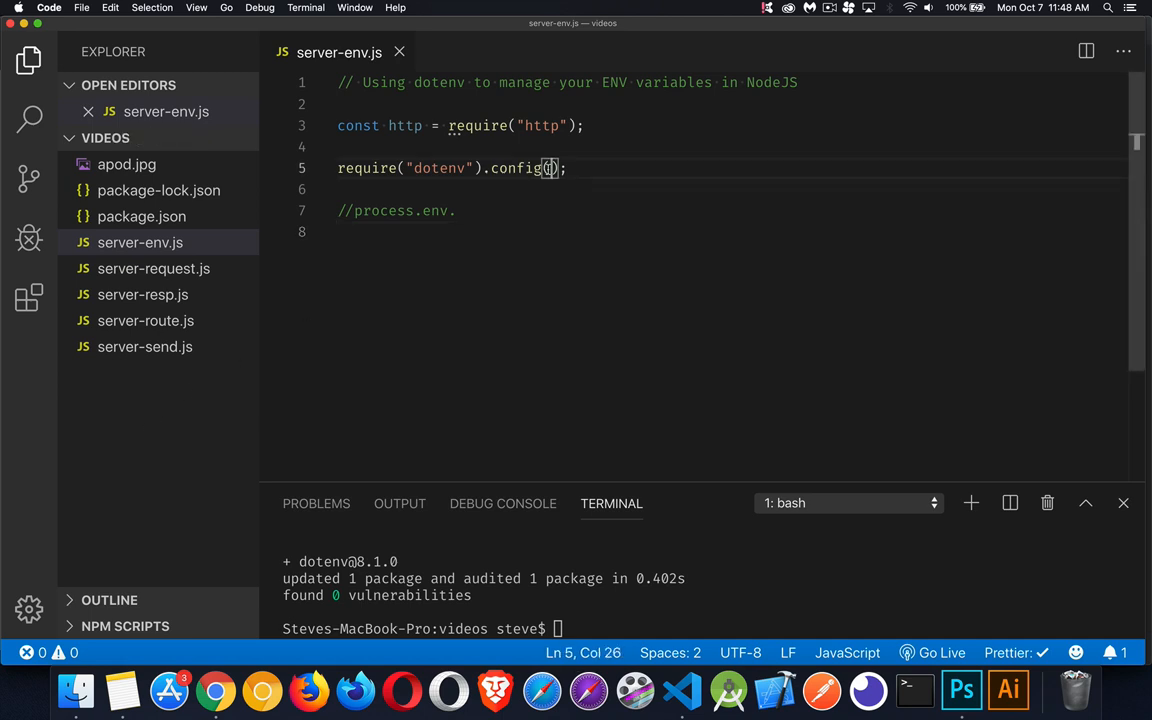
{"action": "mouse_move", "coordinate": [652, 242]}
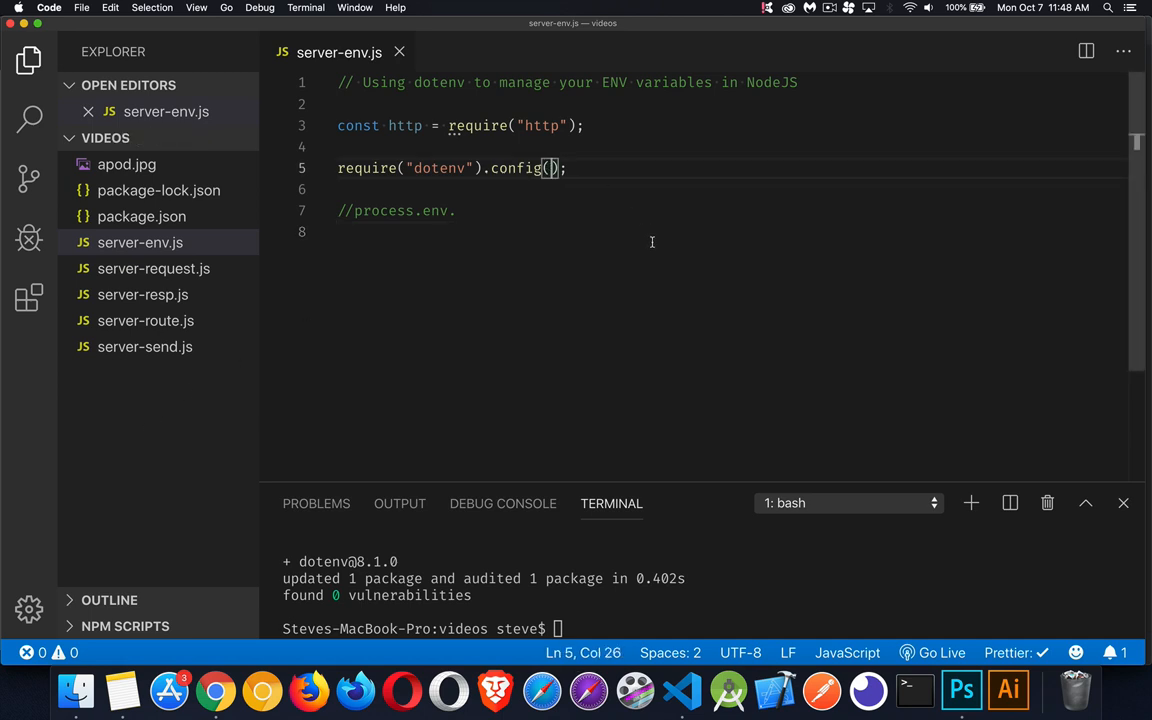
Note the optional {path: path/filename} config argument as a comment below config().
{"action": "type", "text": "{}"}
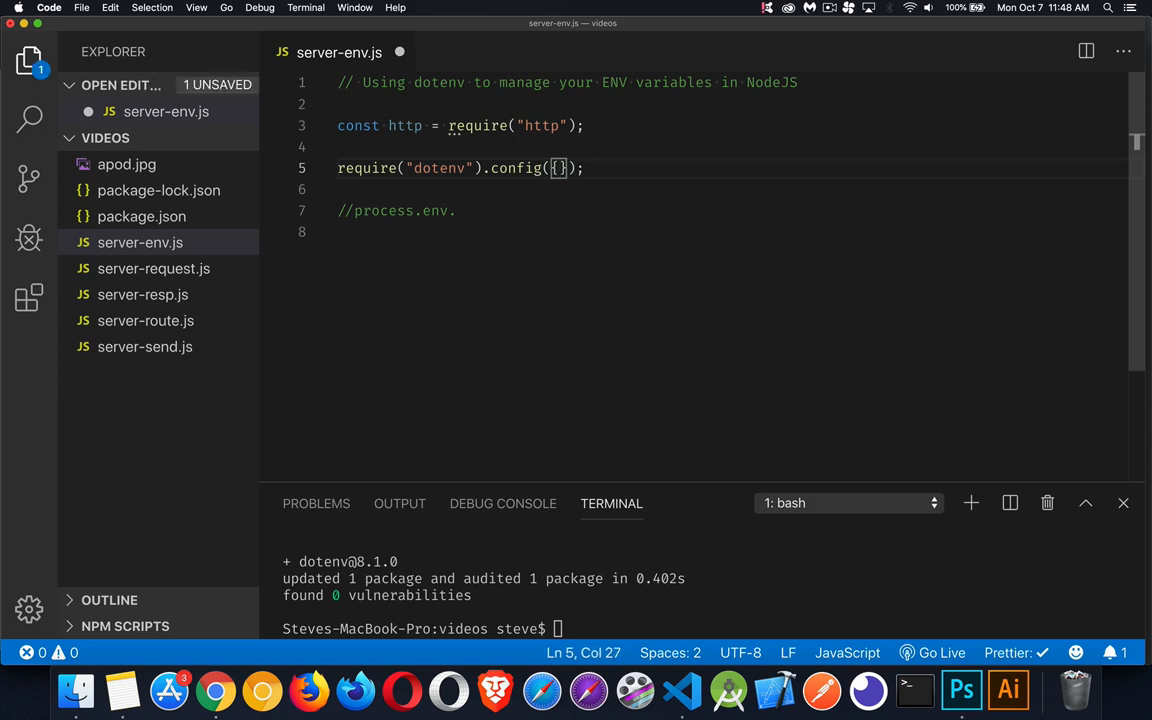
{"action": "type", "text": "path:"}
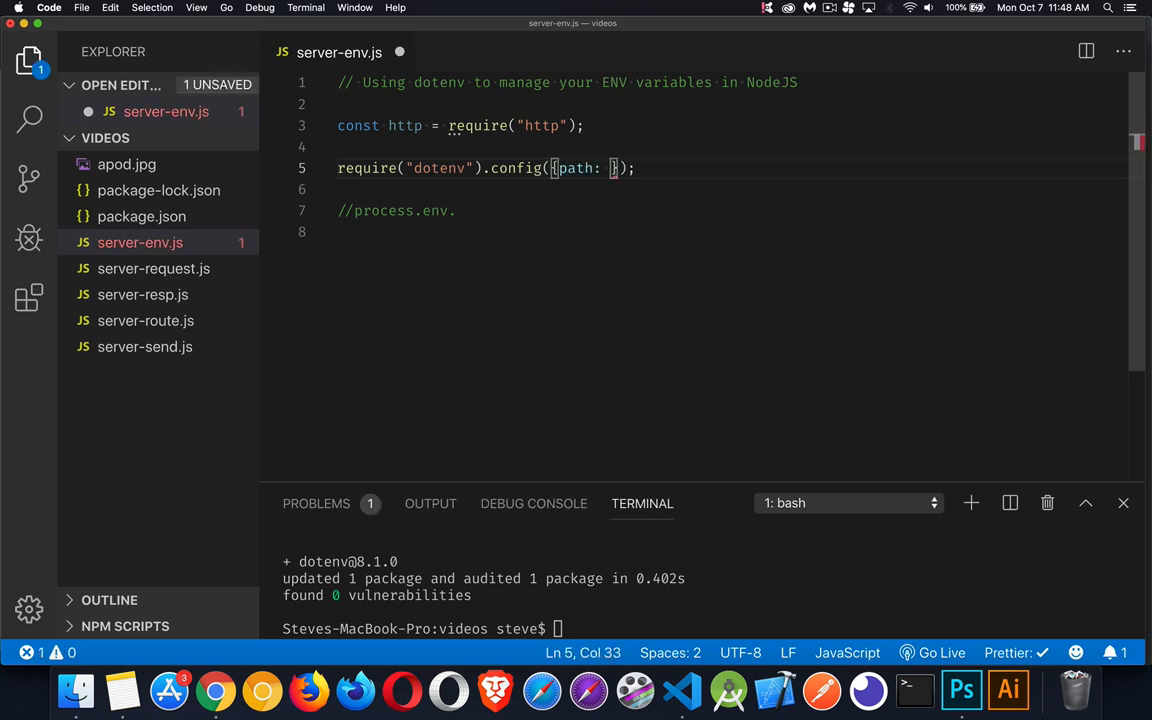
{"action": "type", "text": "path/"}
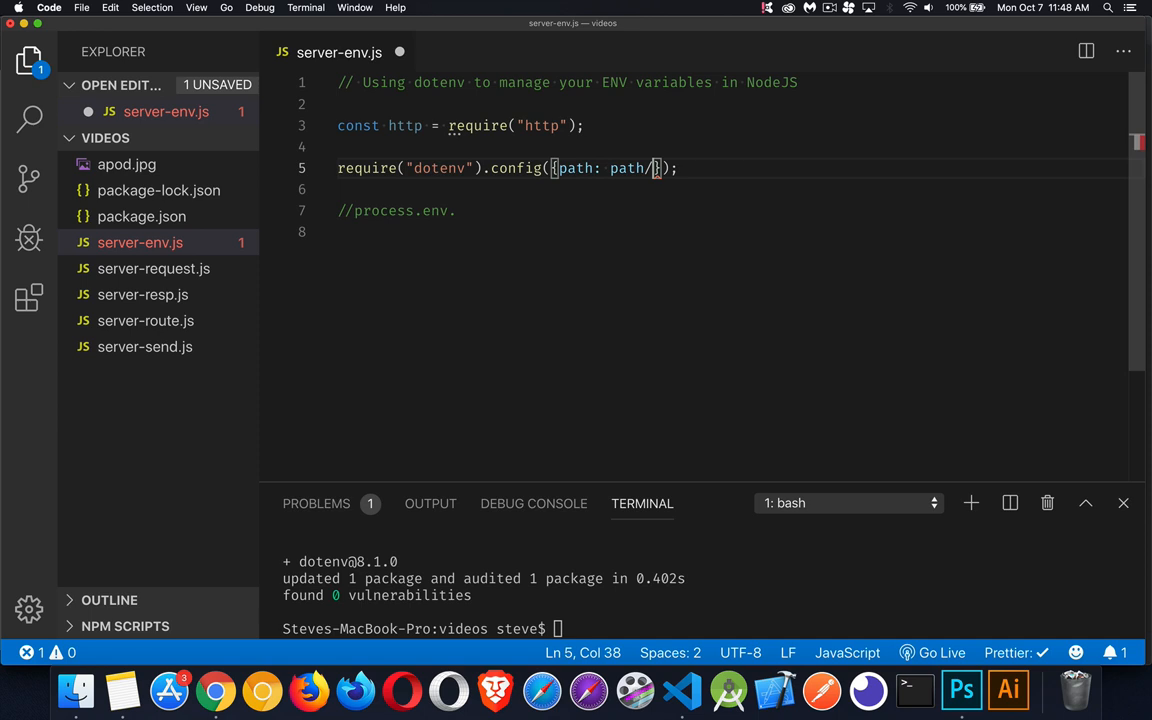
{"action": "type", "text": "filename}"}
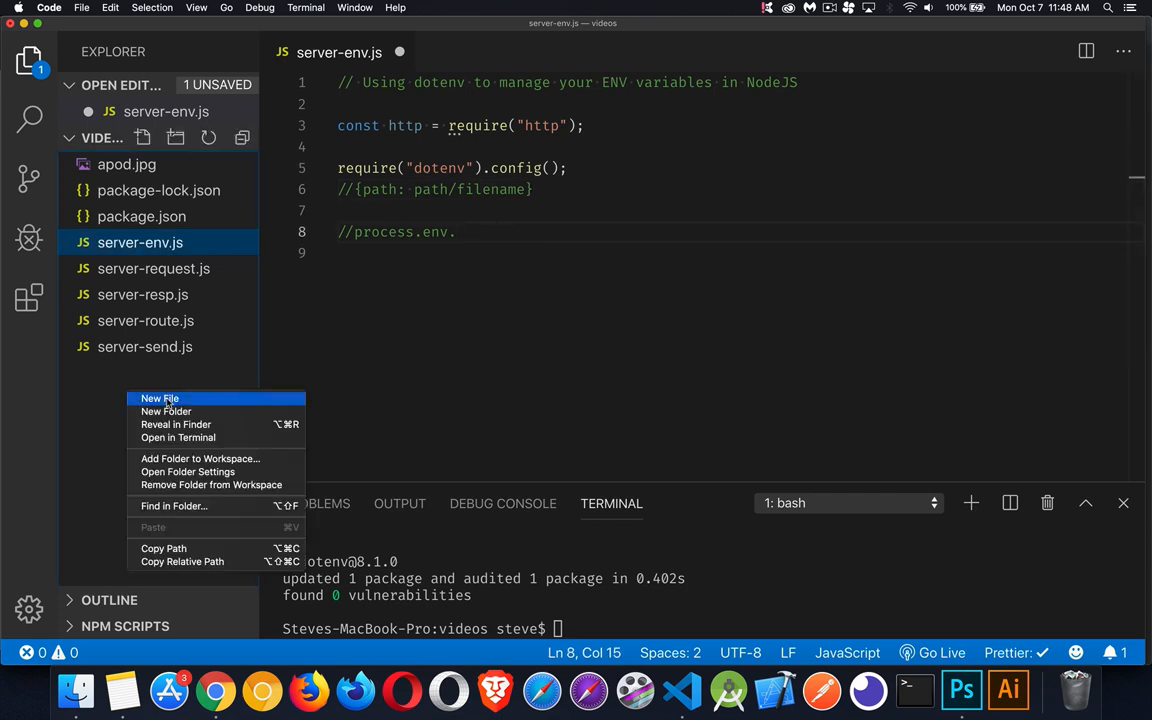
Create a .env file containing HOST=localhost and PORT=1234.
{"action": "left_click", "coordinate": [160, 398]}
{"action": "type", "text": ".env"}
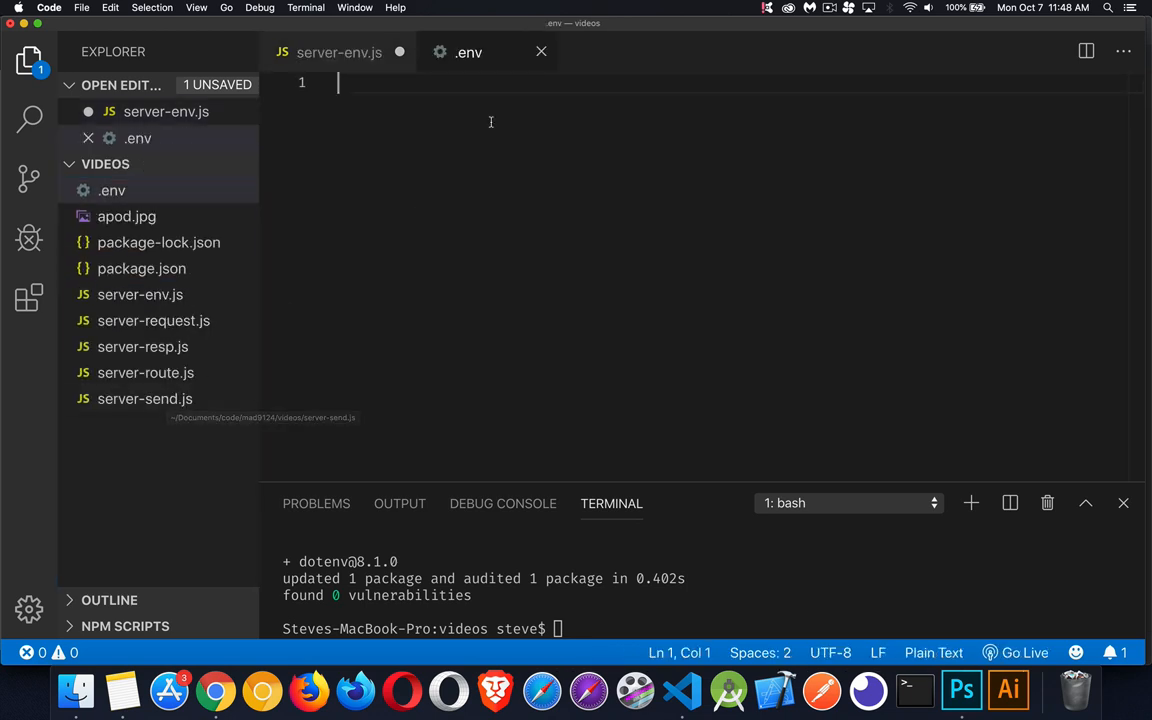
{"action": "mouse_move", "coordinate": [468, 52]}
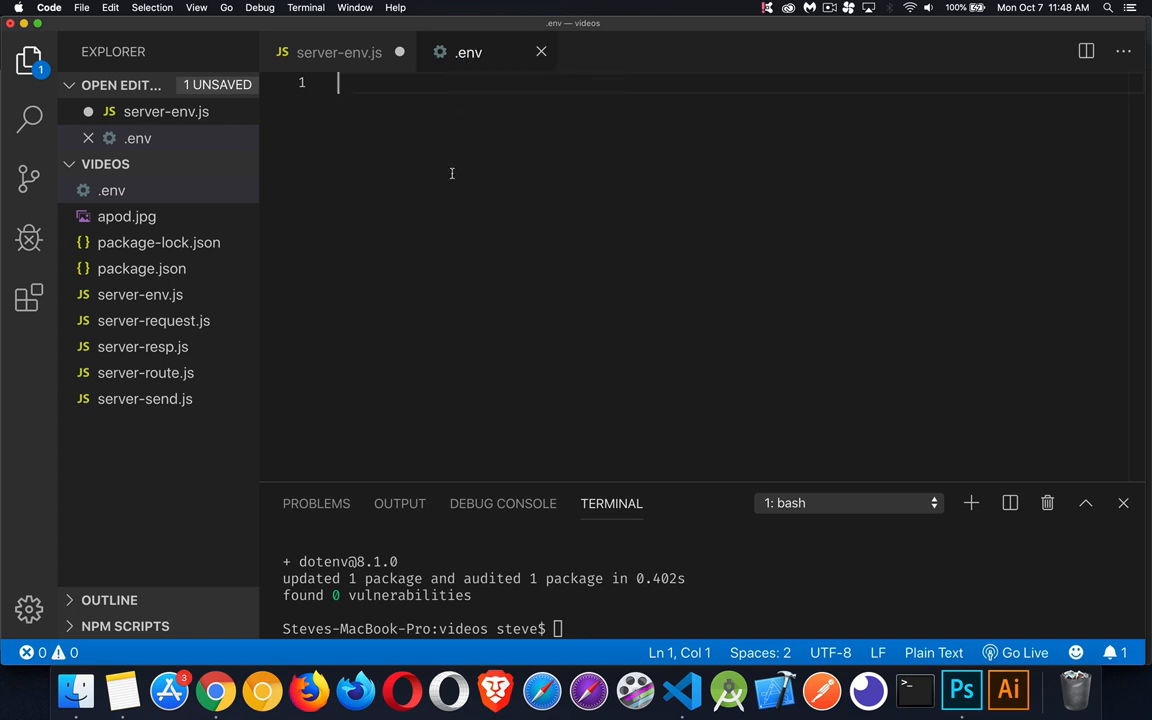
{"action": "mouse_move", "coordinate": [470, 70]}
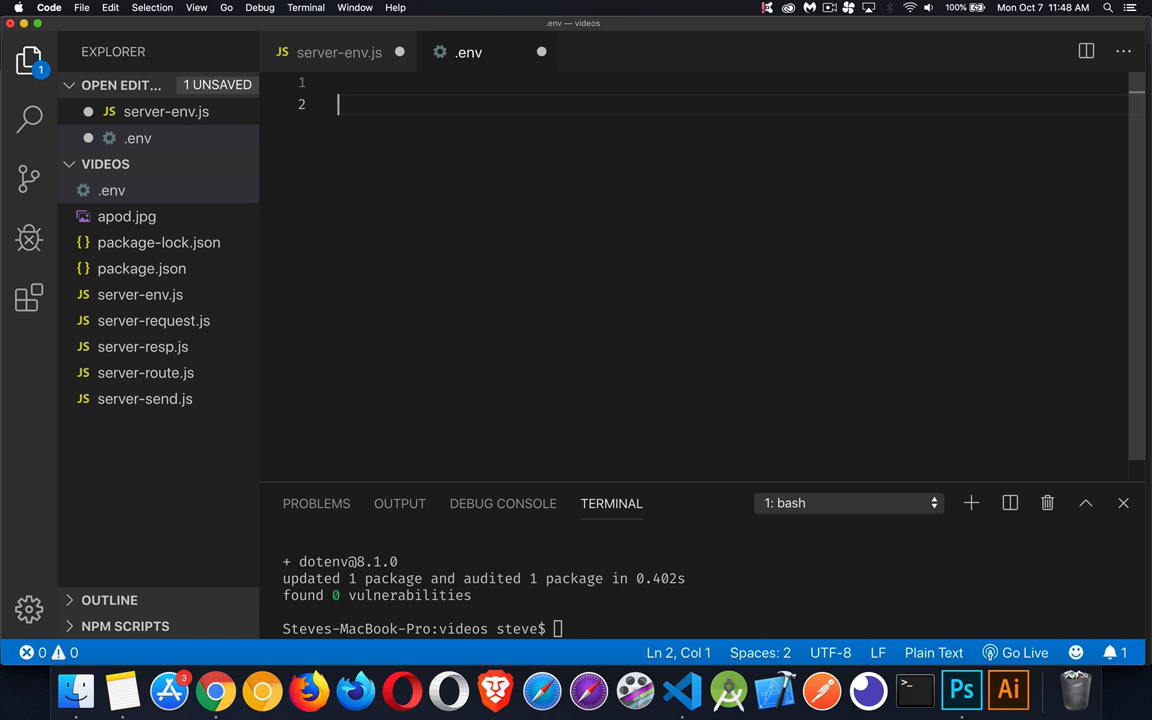
{"action": "type", "text": "HOS"}
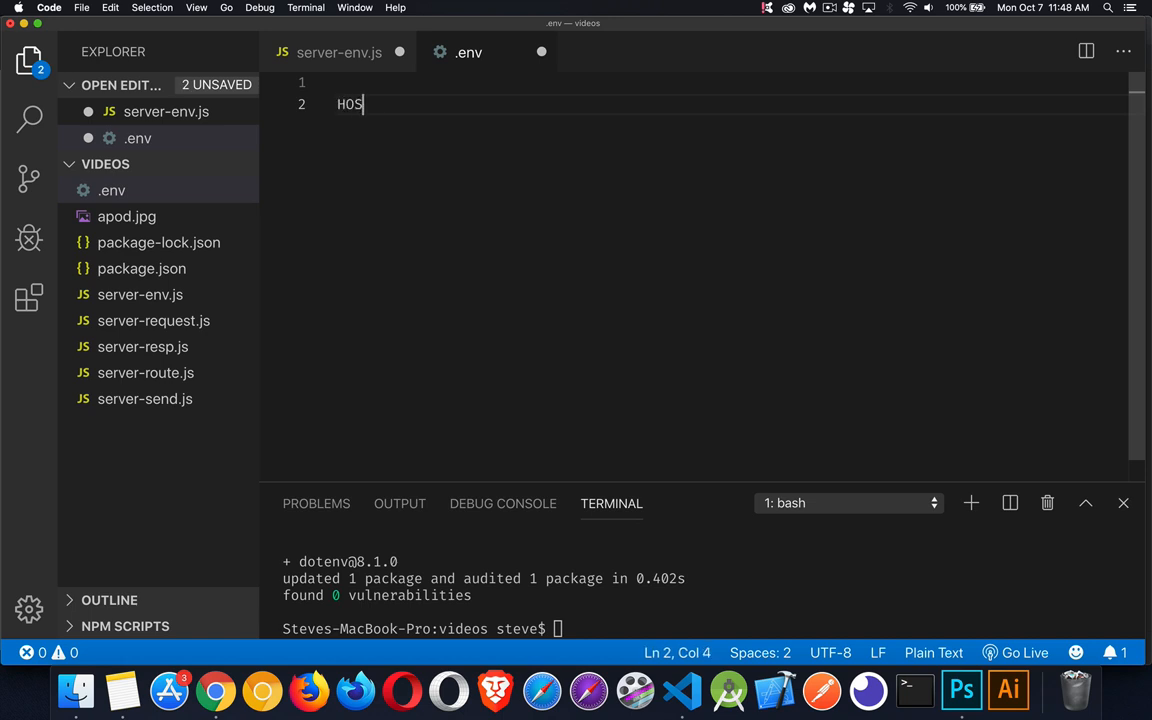
{"action": "type", "text": "T=l"}
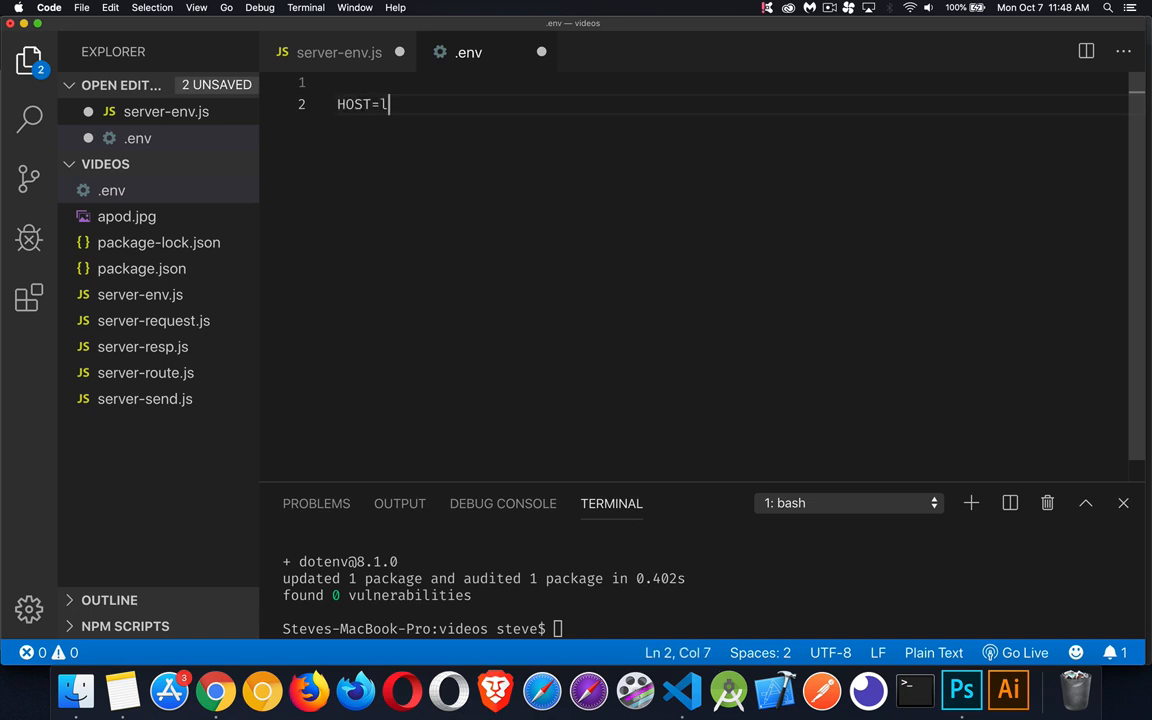
{"action": "type", "text": "ocalhost"}
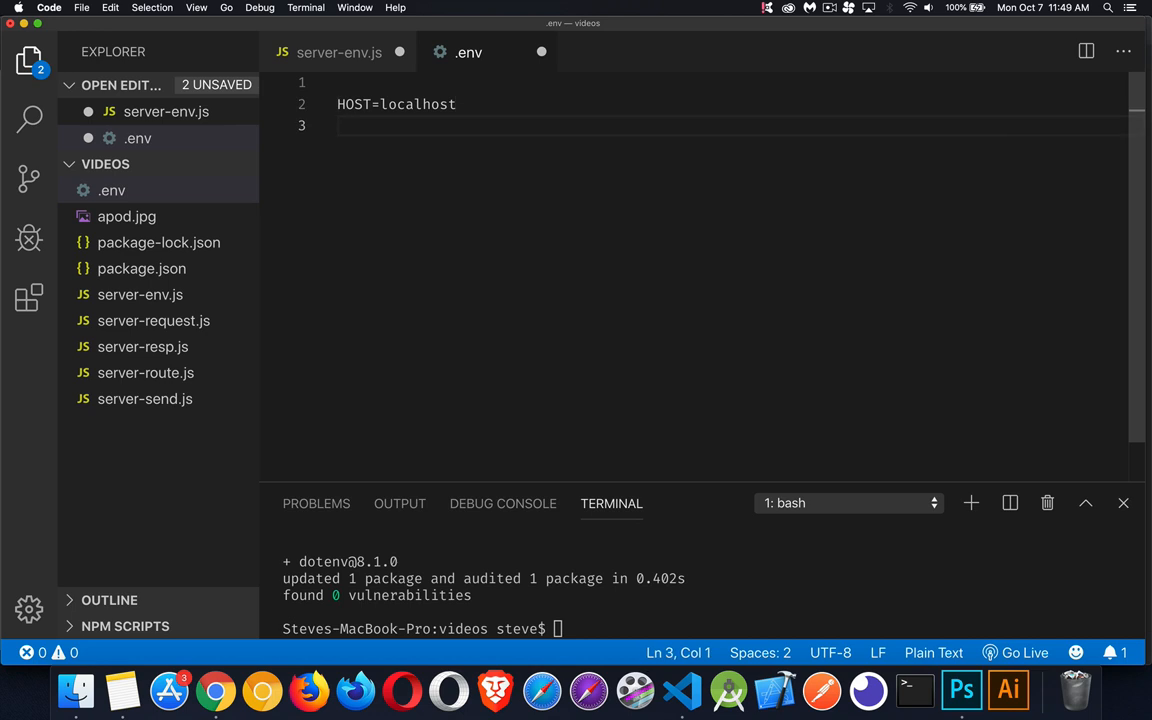
{"action": "type", "text": "PORT="}
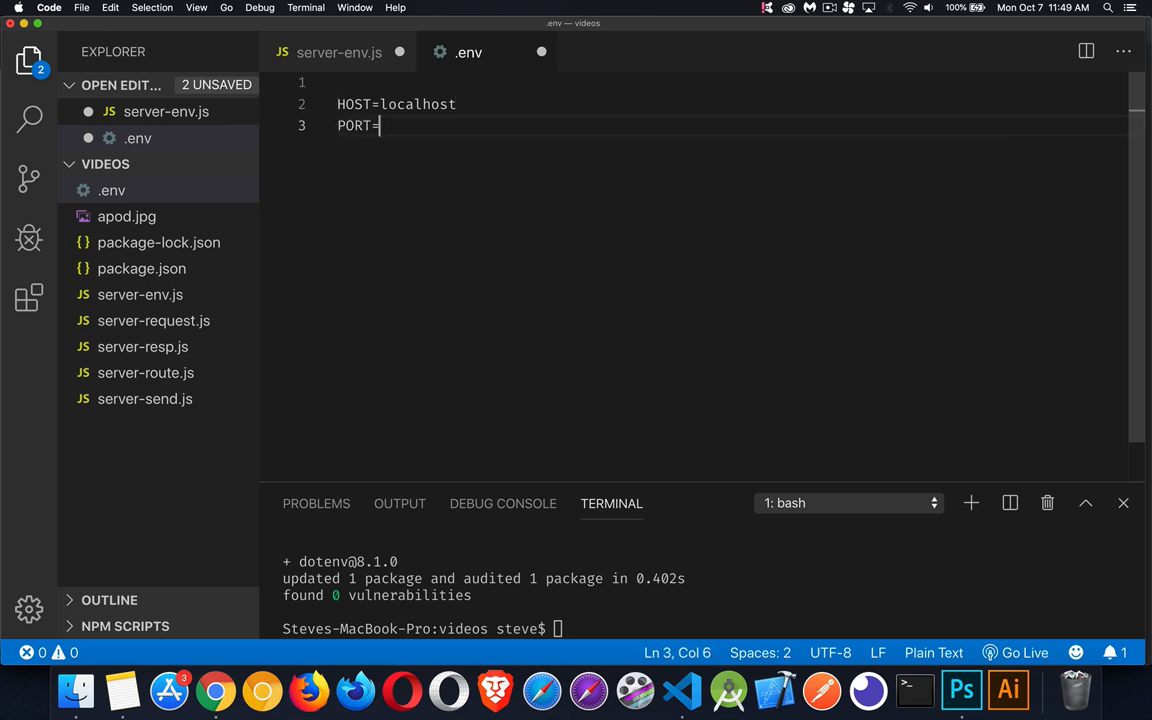
{"action": "type", "text": "1234"}
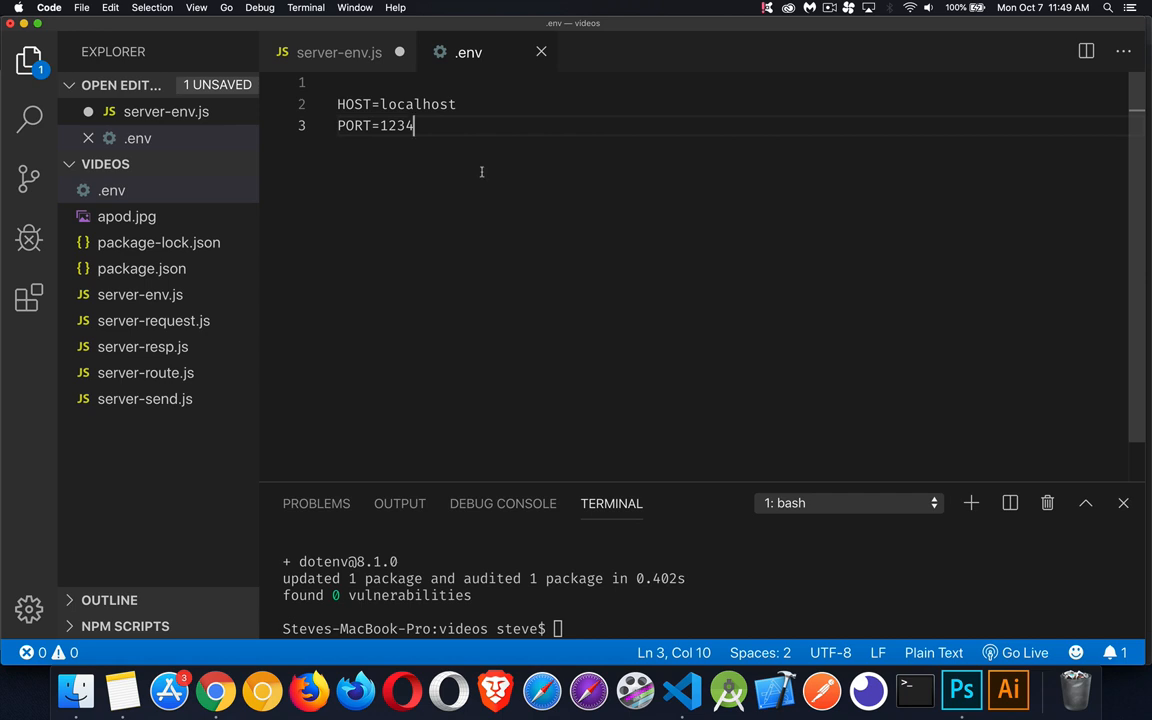
{"action": "mouse_move", "coordinate": [360, 104]}
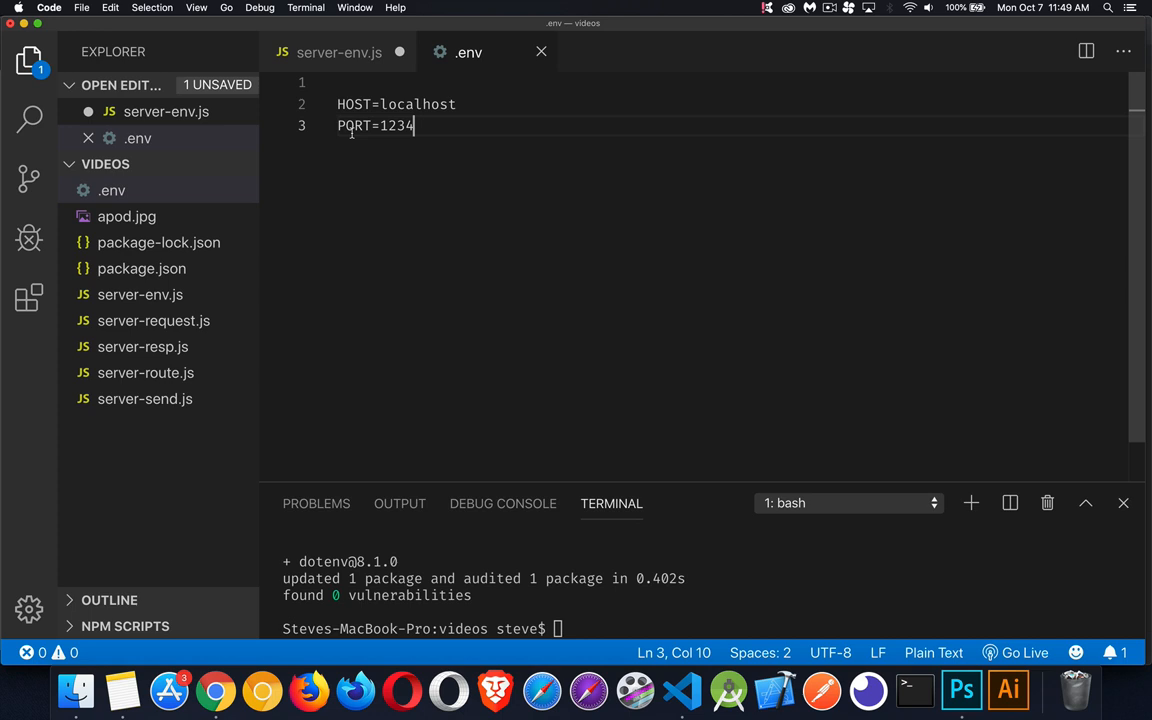
{"action": "left_click", "coordinate": [340, 52]}
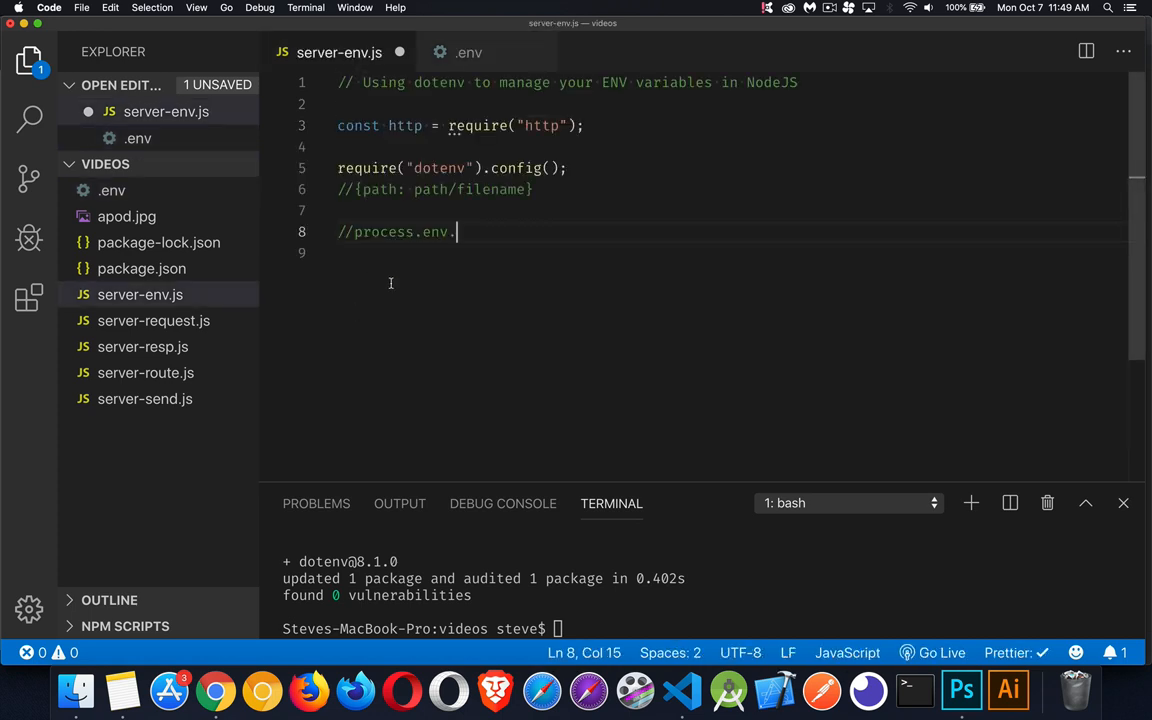
Change the comment to process.env.PORT and declare let server = createServer with a callback.
{"action": "type", "text": "PORT"}
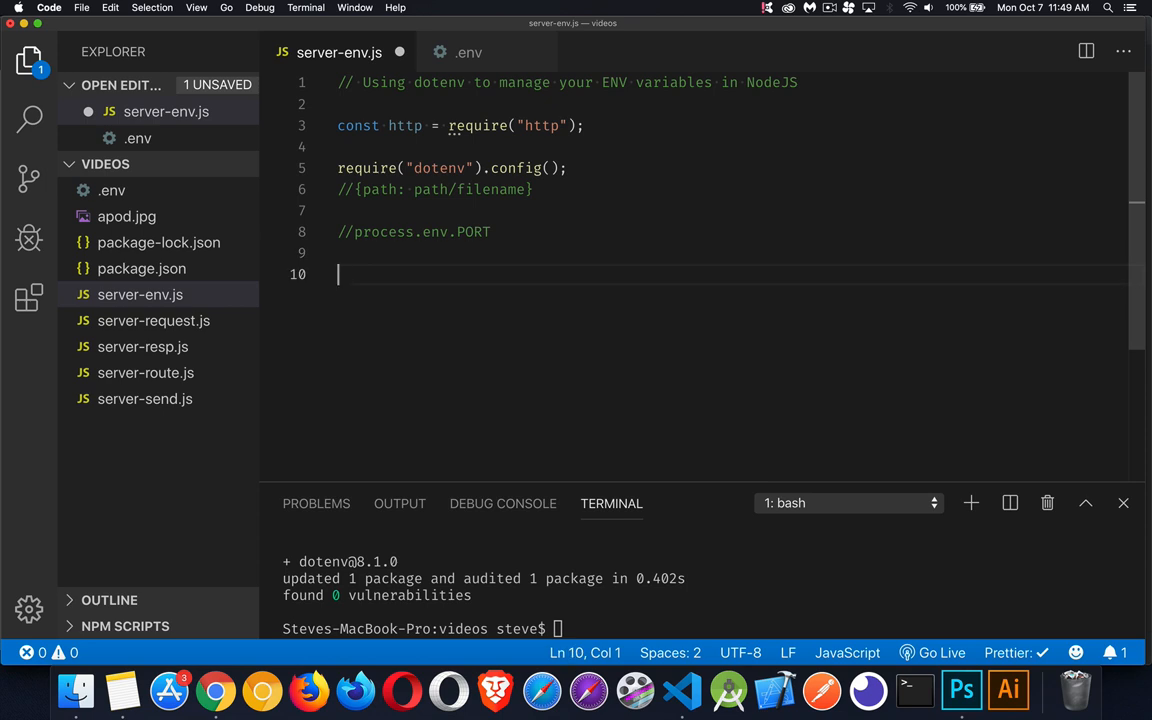
{"action": "type", "text": "let ser"}
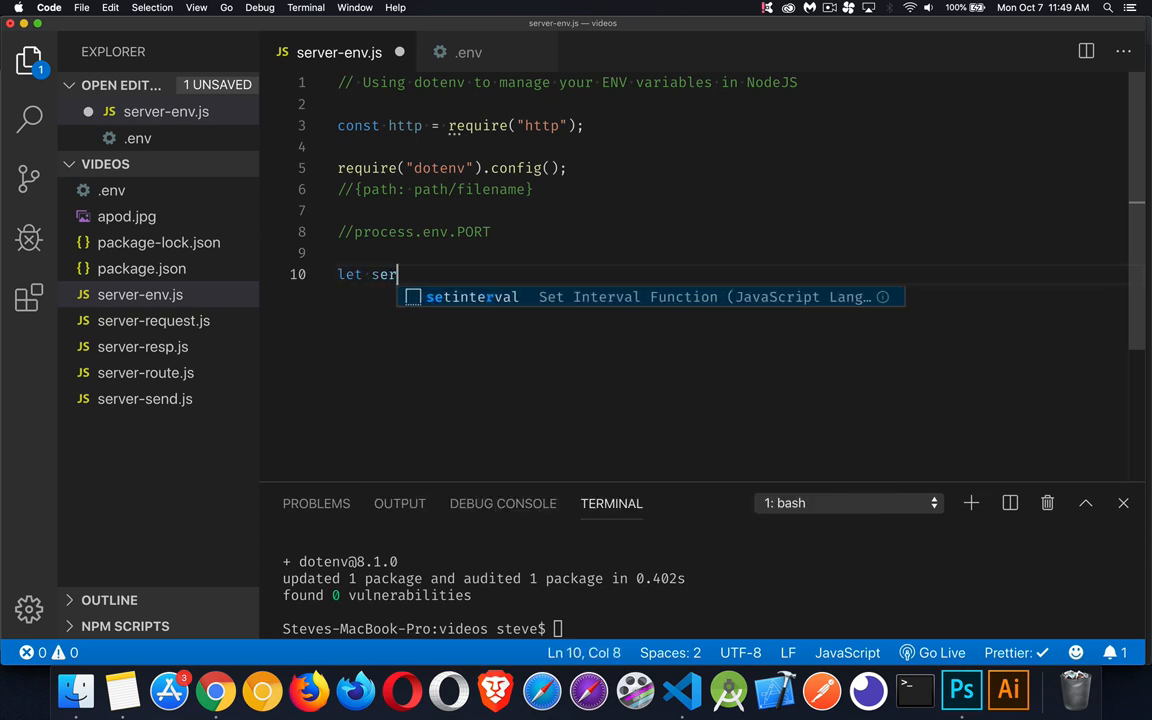
{"action": "type", "text": "ver = createServer("}
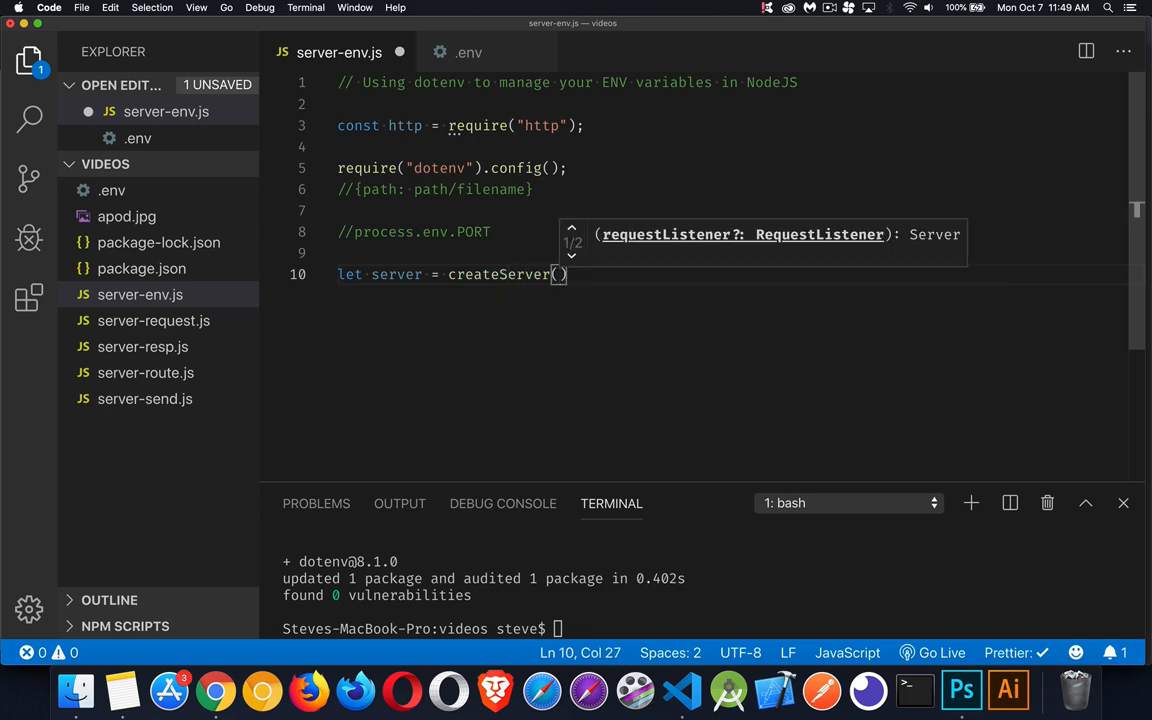
{"action": "type", "text": "req, res"}
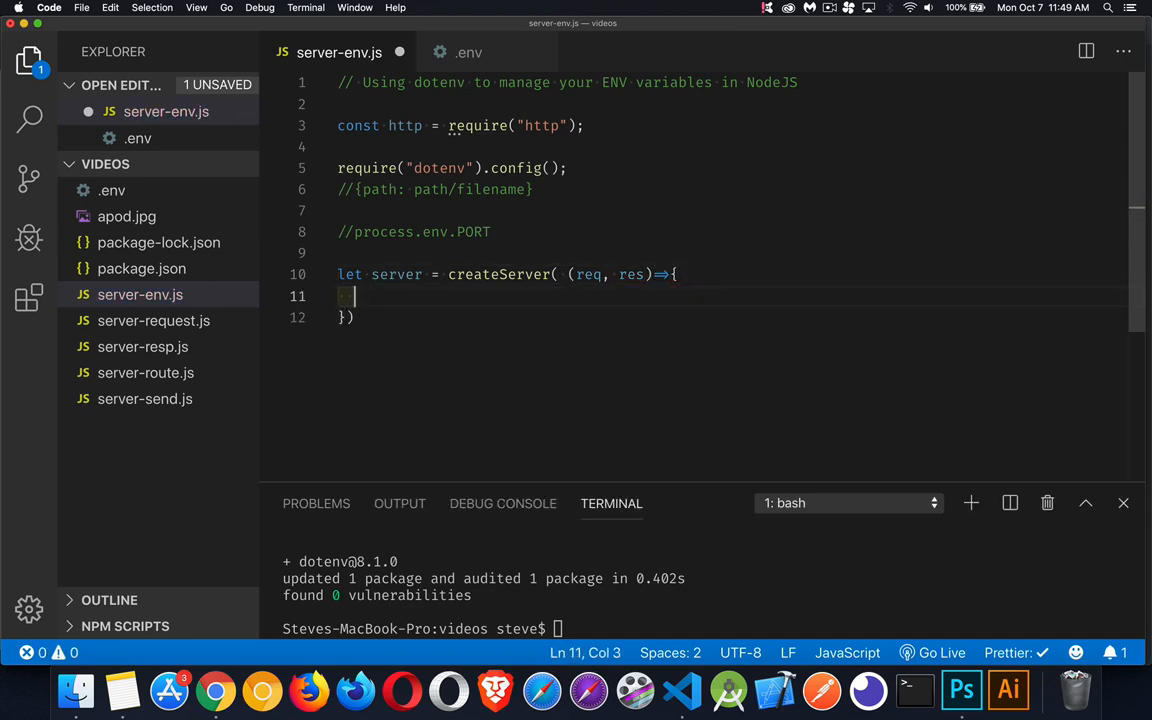
In the callback log 'Thanks for the request' and send a 200 text/plain header.
{"action": "type", "text": "console.log("}
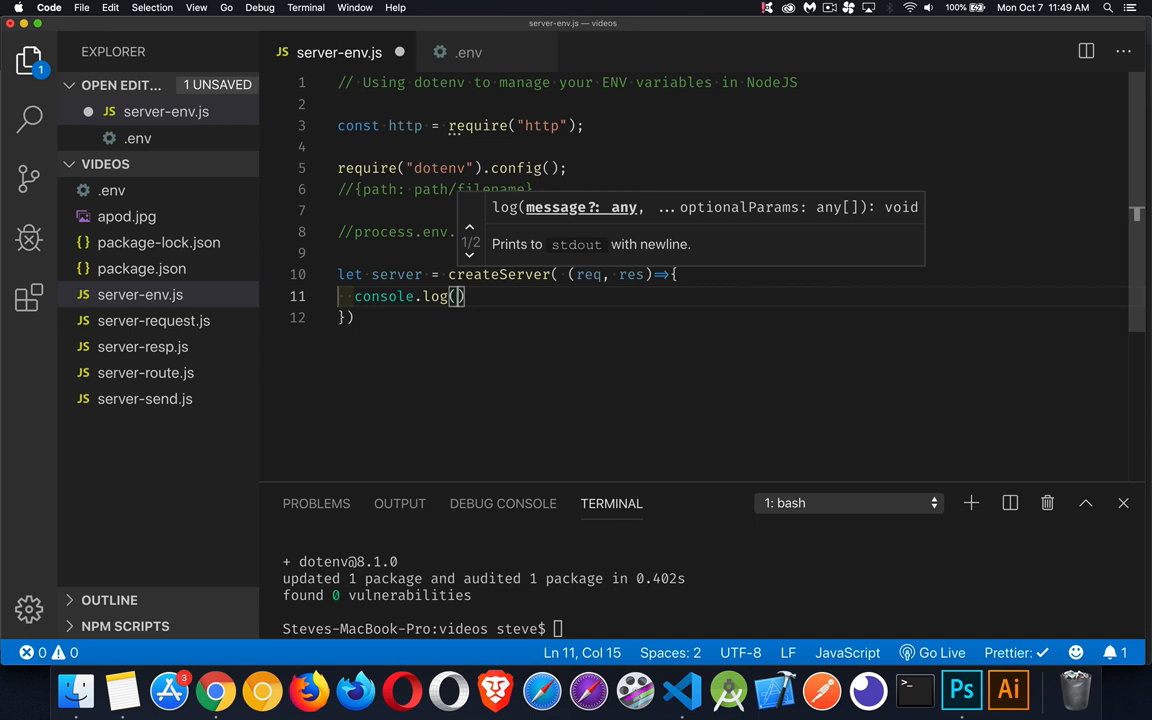
{"action": "type", "text": "'Thanks for the"}
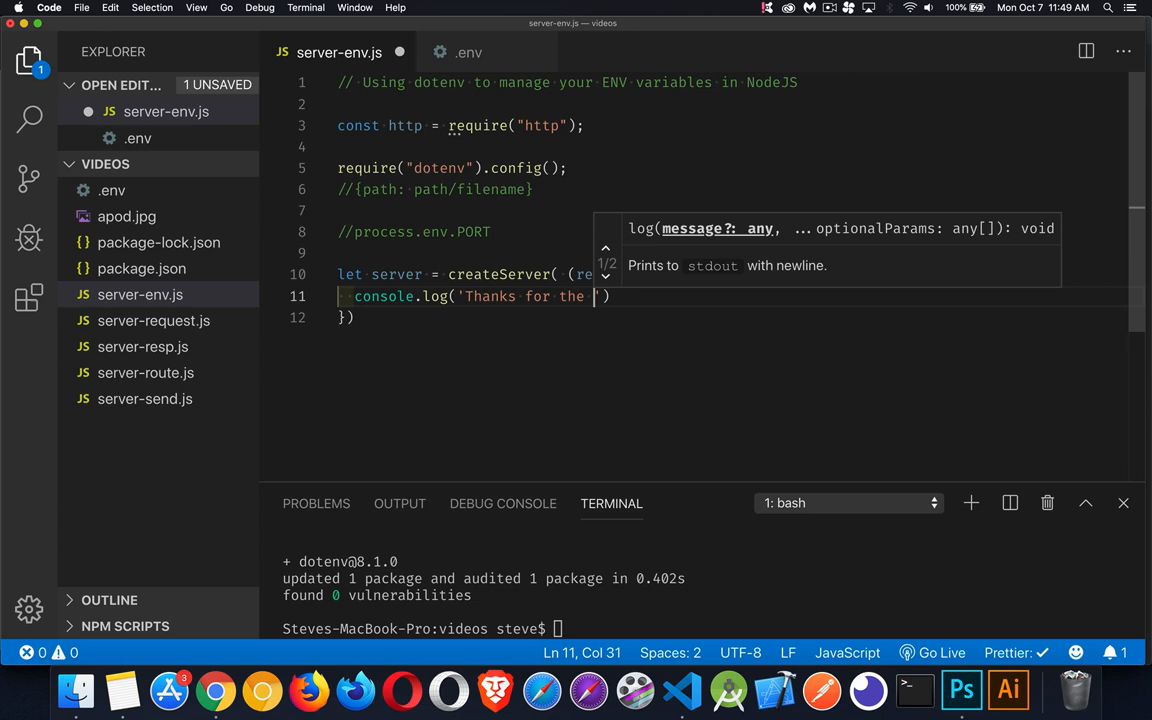
{"action": "type", "text": "request'"}
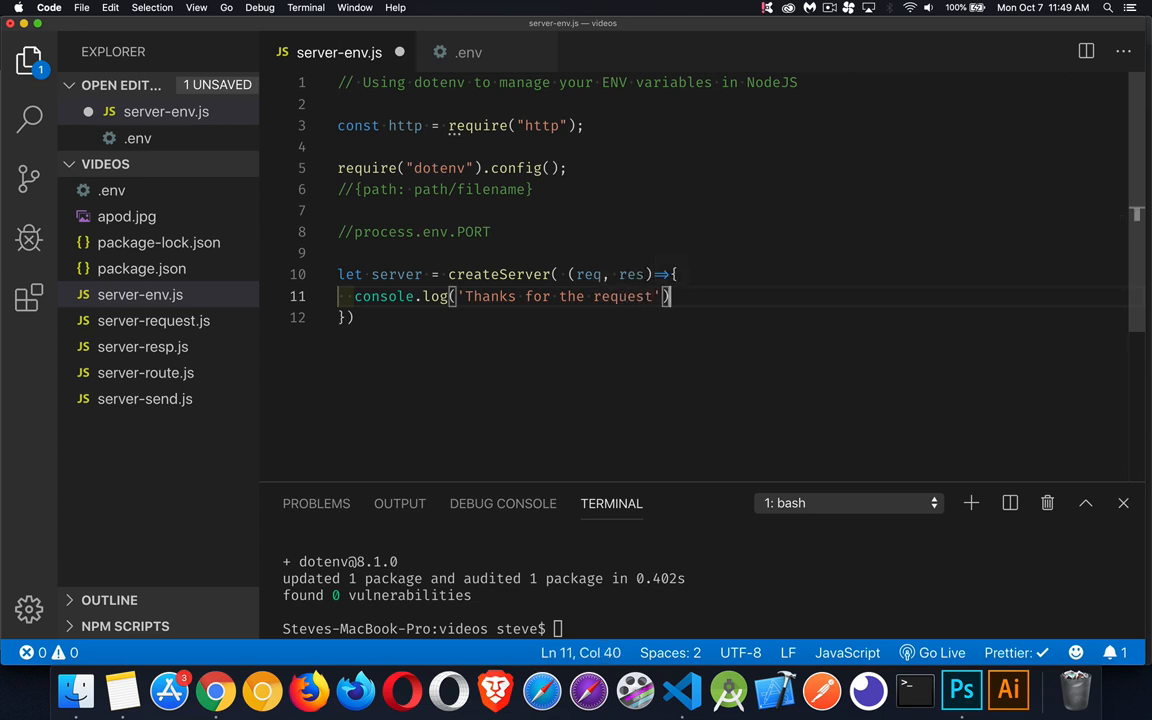
{"action": "type", "text": "res.writeHead(200, '"}
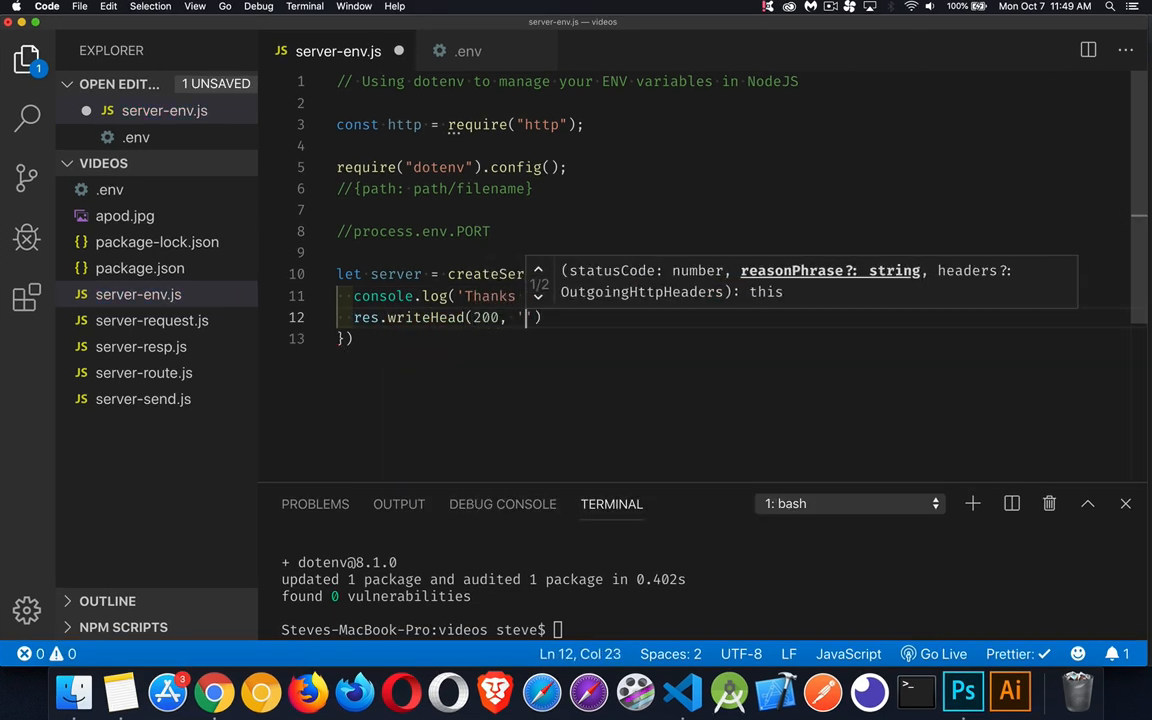
{"action": "type", "text": "{'Content-Type':'text/plain'}"}
{"action": "type", "text": "res.end('You Rock');"}
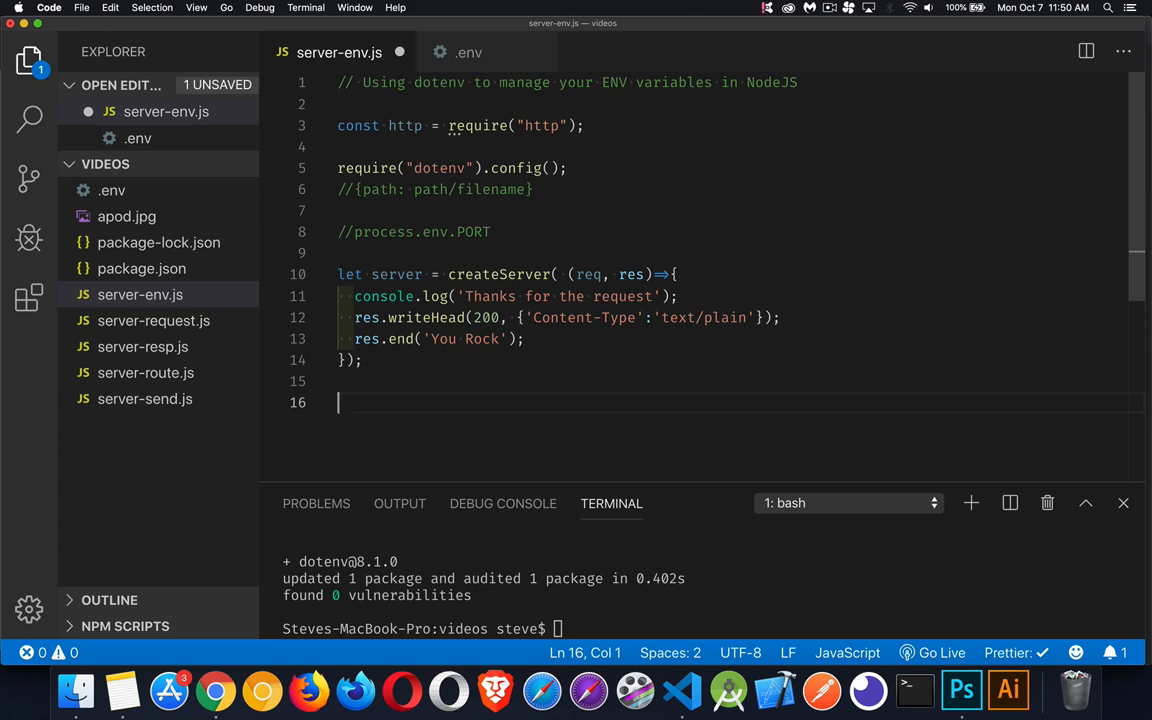
{"action": "mouse_move", "coordinate": [450, 368]}
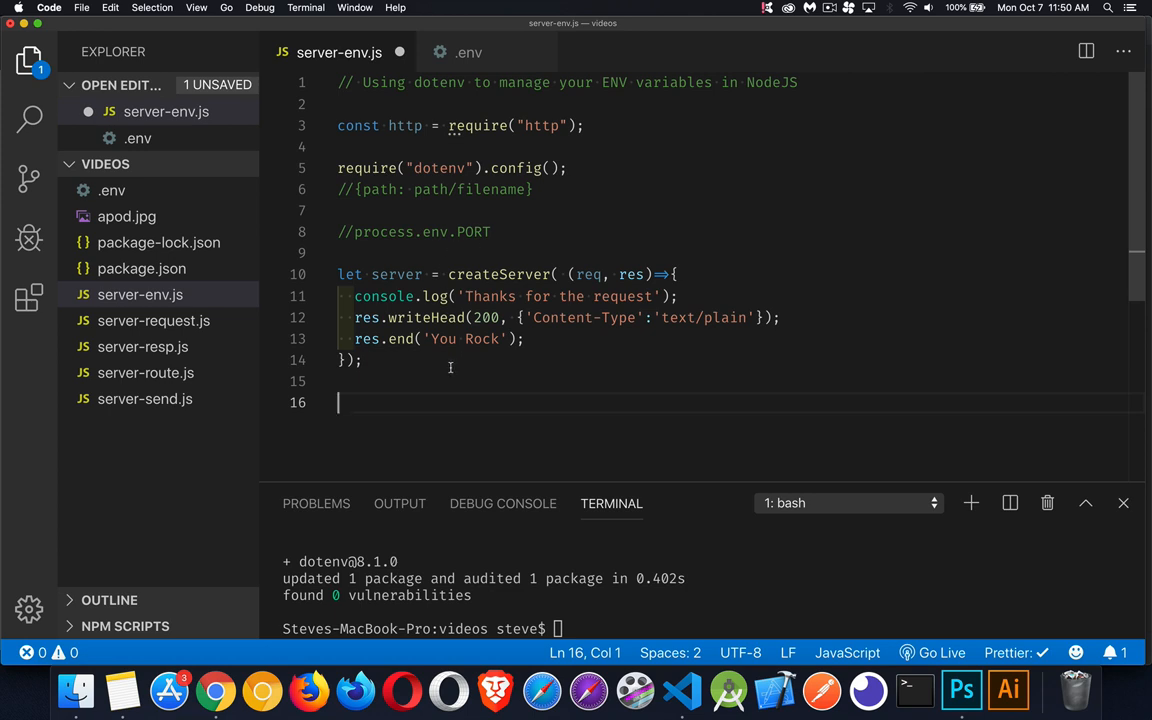
Start server.listen and define let port = process.env.PORT and let host = process.env.HOST.
{"action": "type", "text": "server.listen("}
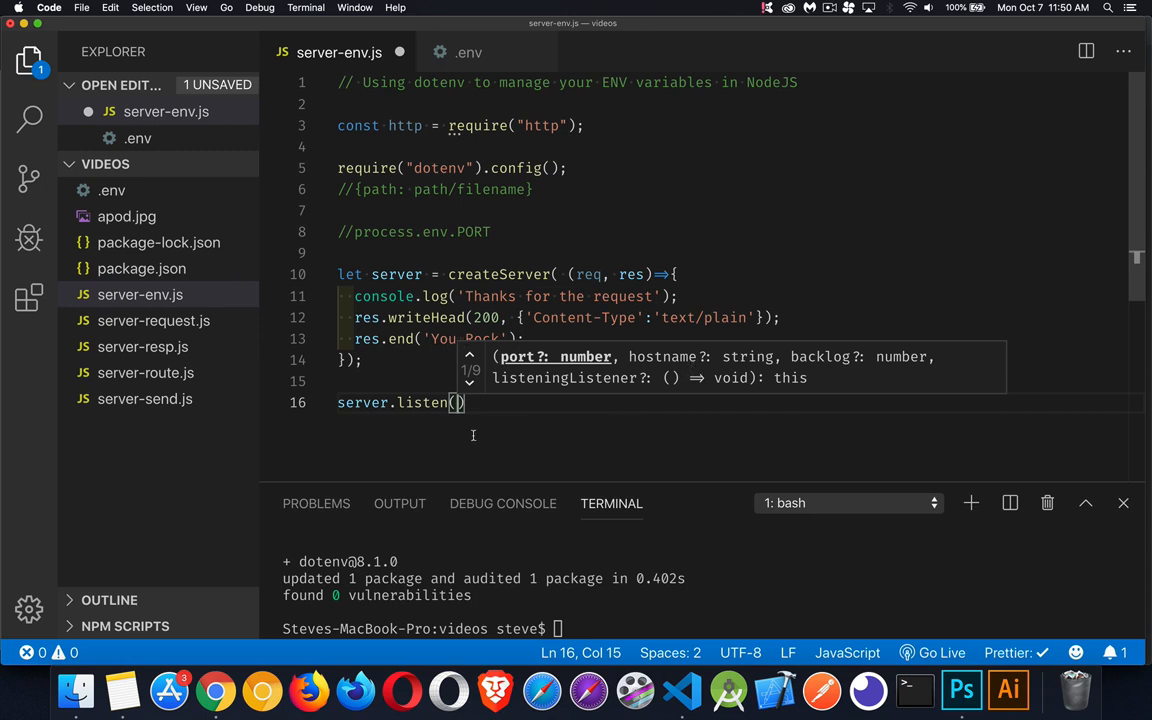
{"action": "mouse_move", "coordinate": [516, 274]}
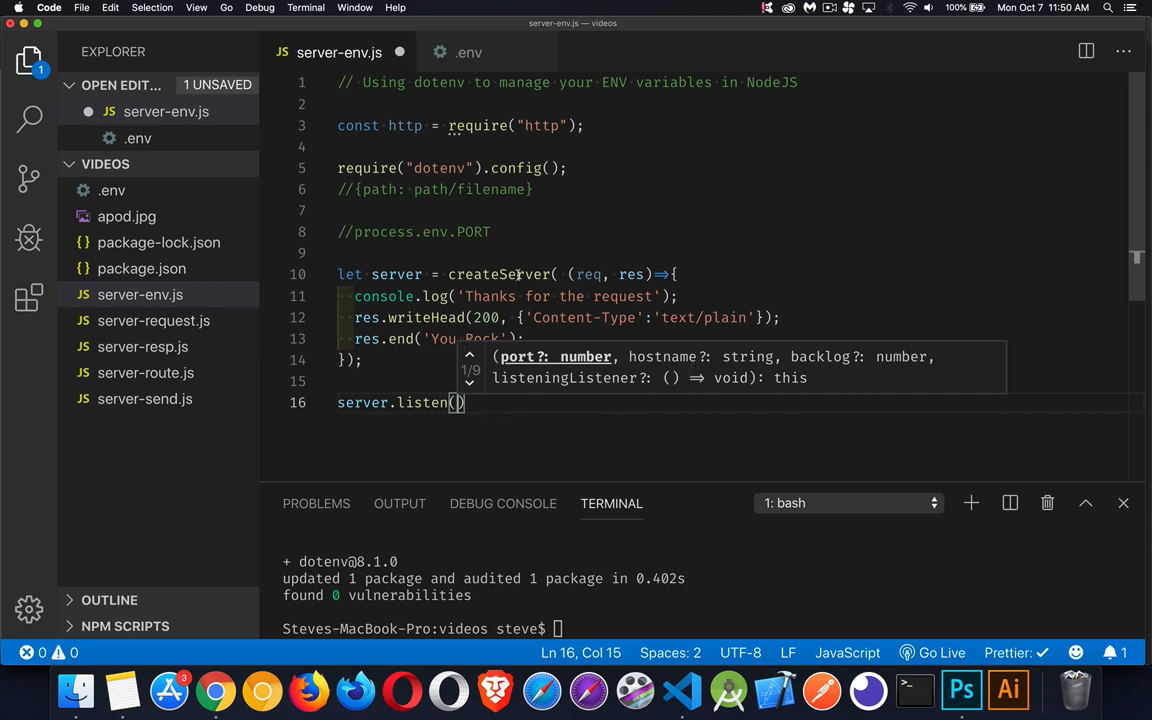
{"action": "key", "text": "enter"}
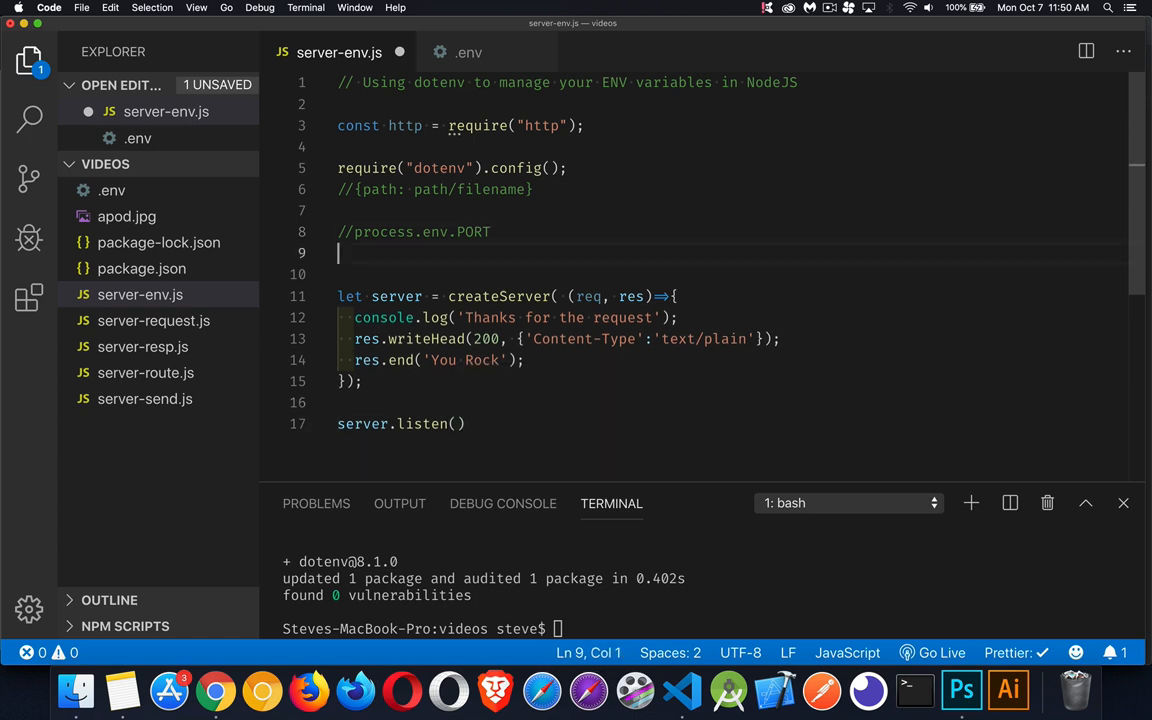
{"action": "type", "text": "let"}
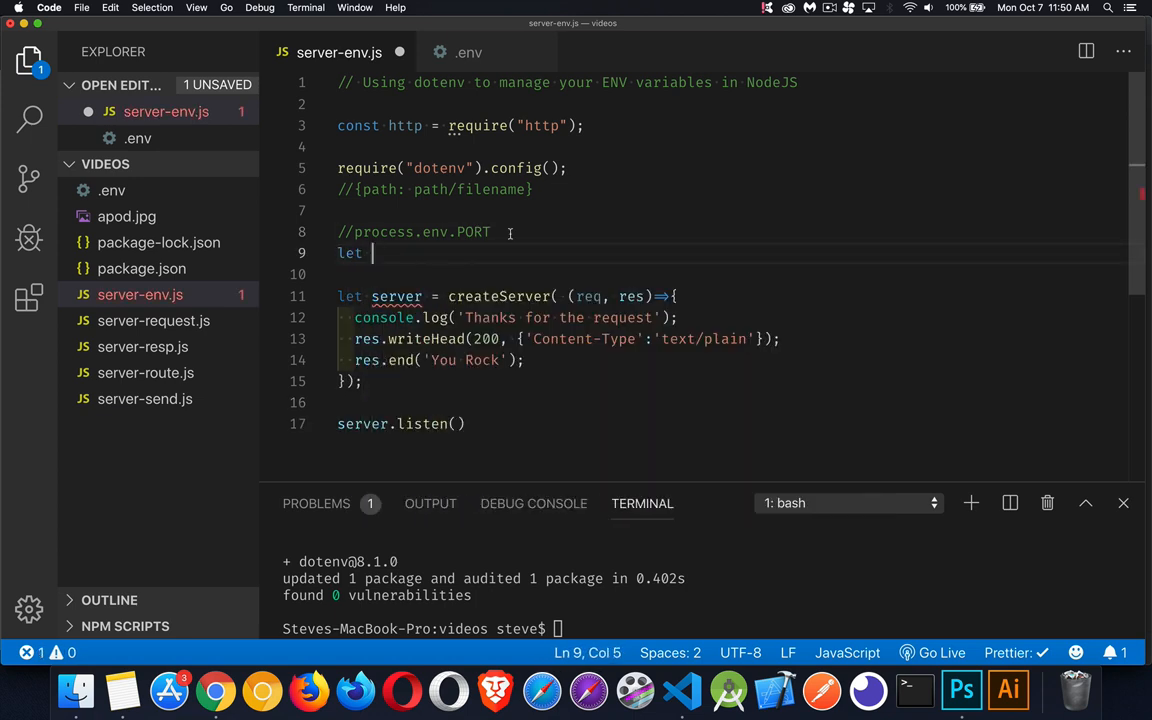
{"action": "type", "text": "port ="}
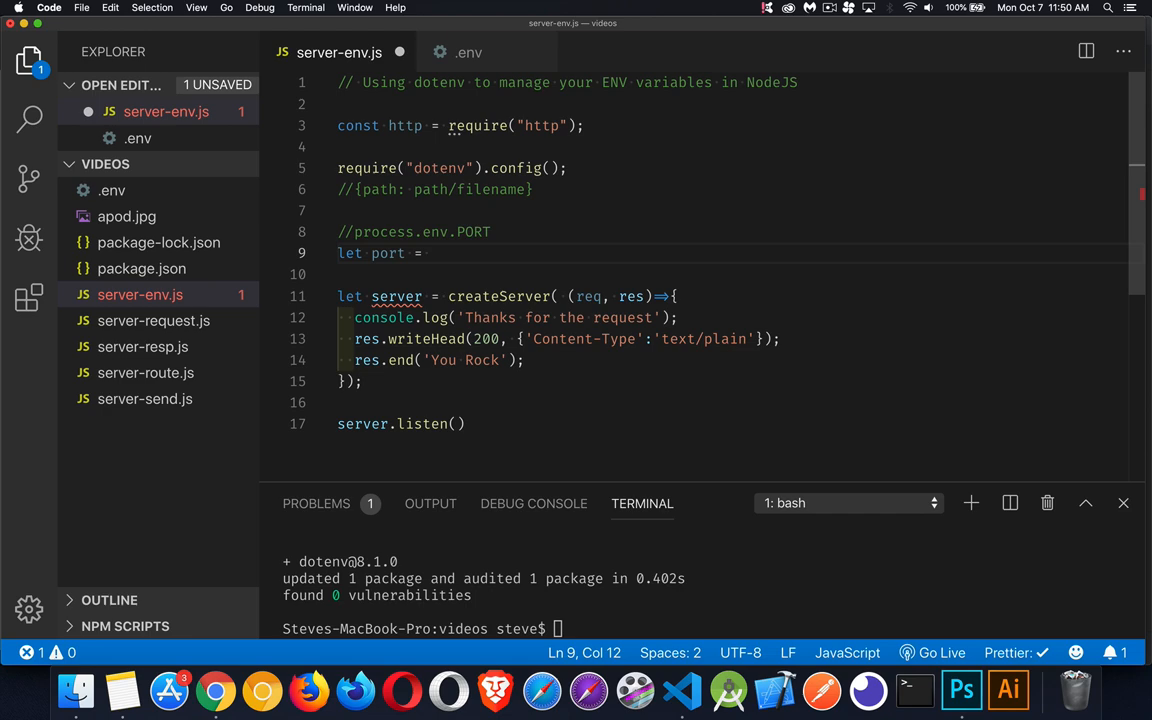
{"action": "type", "text": "process."}
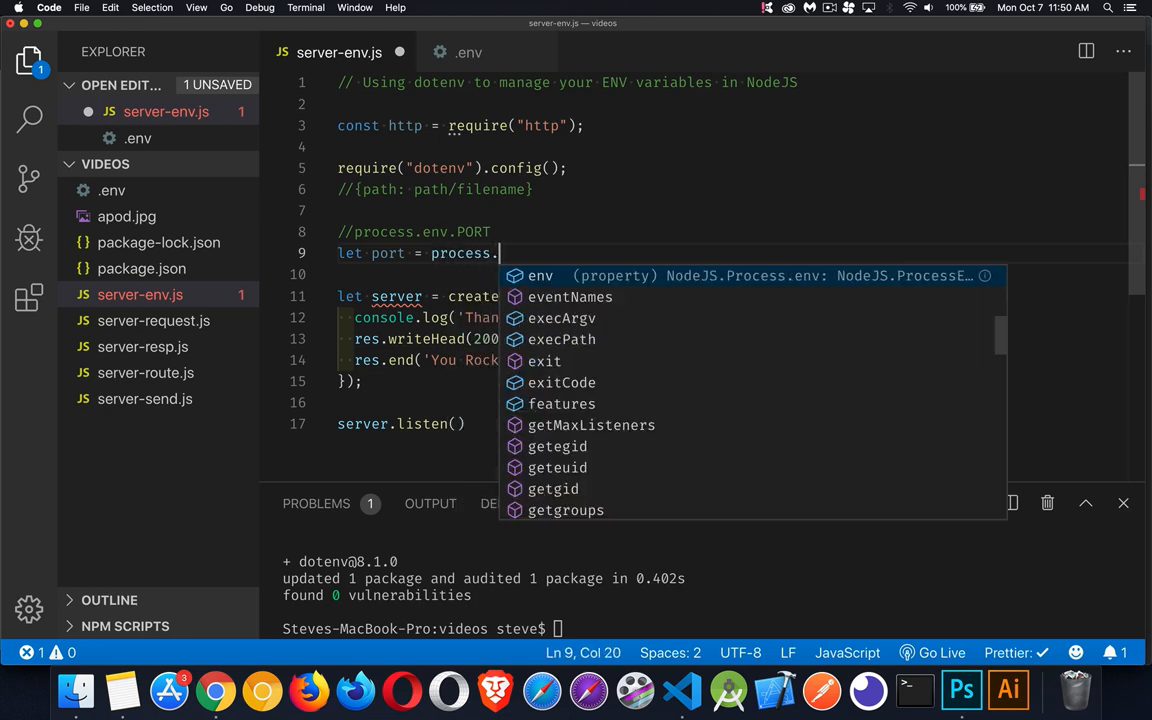
{"action": "type", "text": "env."}
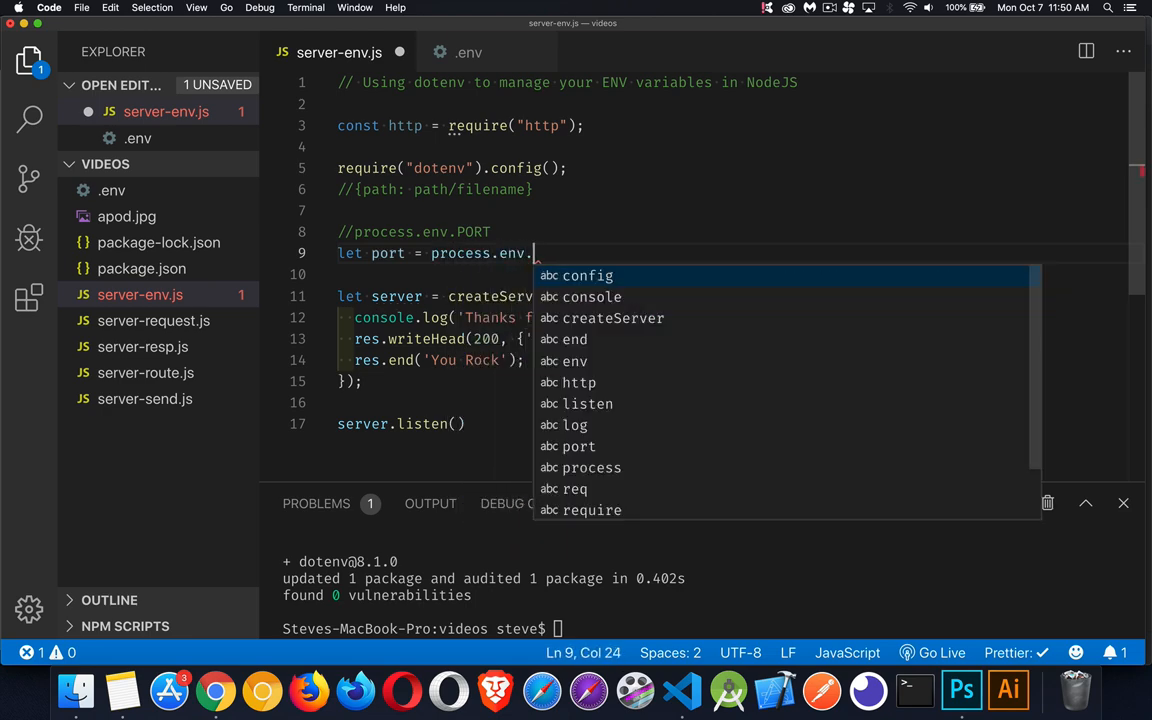
{"action": "type", "text": "POST"}
{"action": "left_click", "coordinate": [730, 274]}
{"action": "type", "text": "let"}
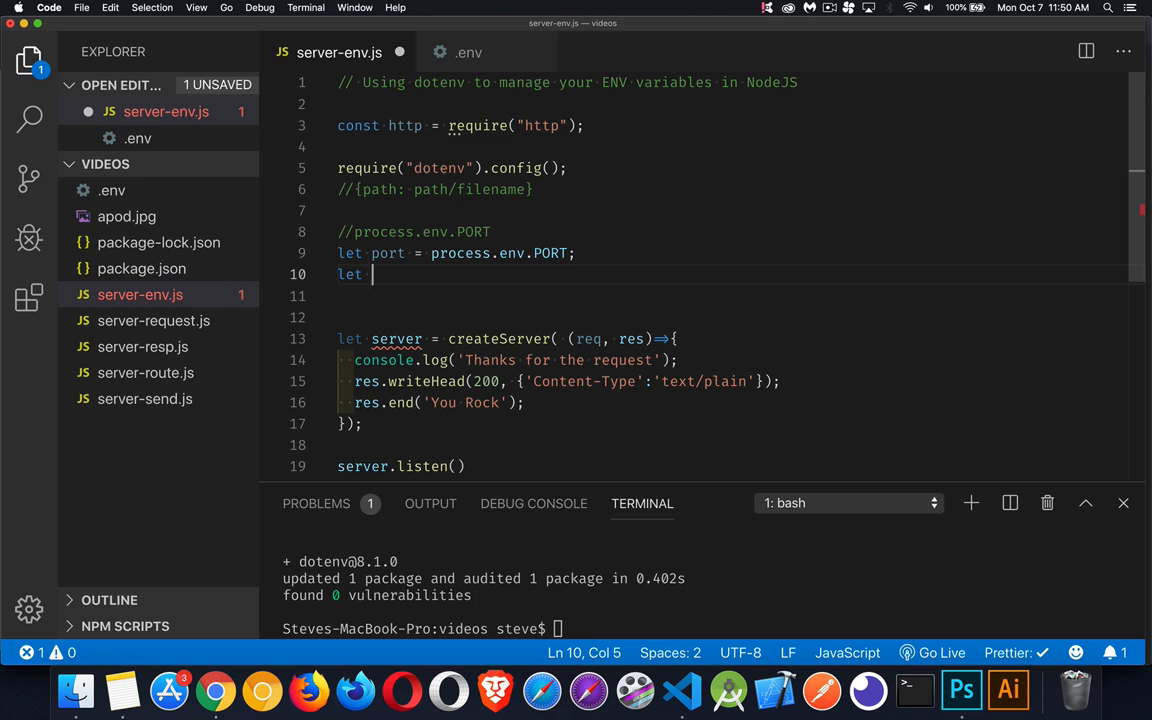
{"action": "type", "text": "host = process.env.HOST;"}
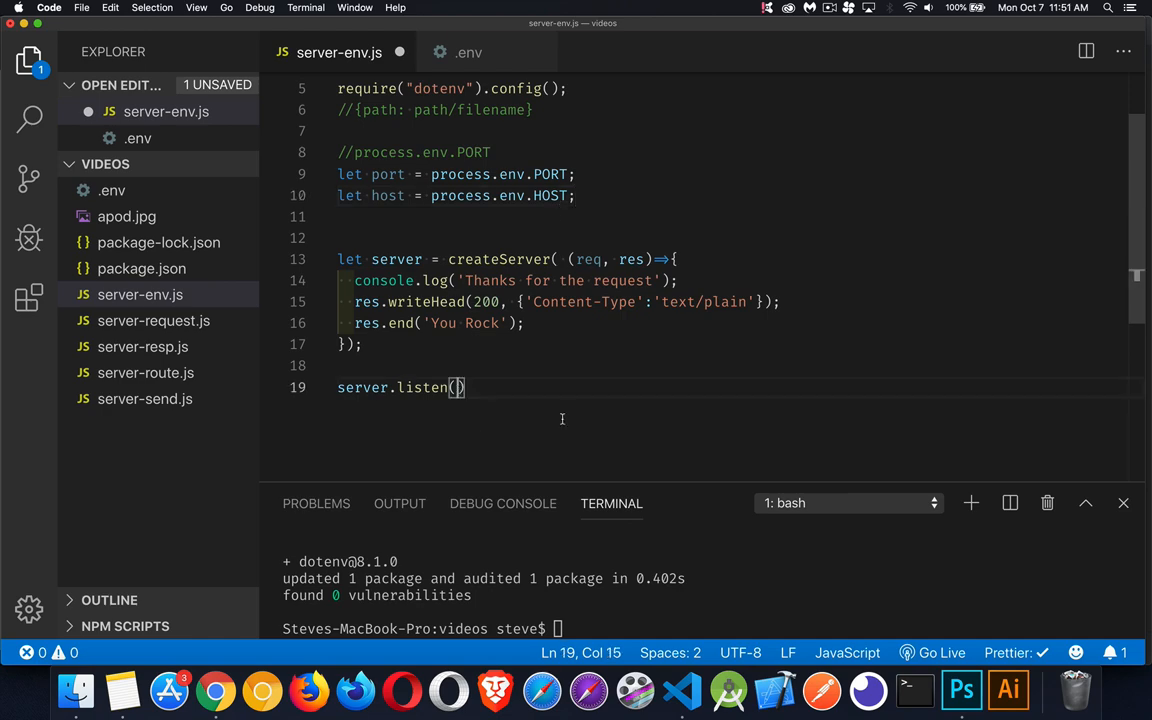
Pass port, host and a callback logging `Server is listening ${host}:${port}` to server.listen.
{"action": "type", "text": "port, host, ("}
{"action": "type", "text": "c"}
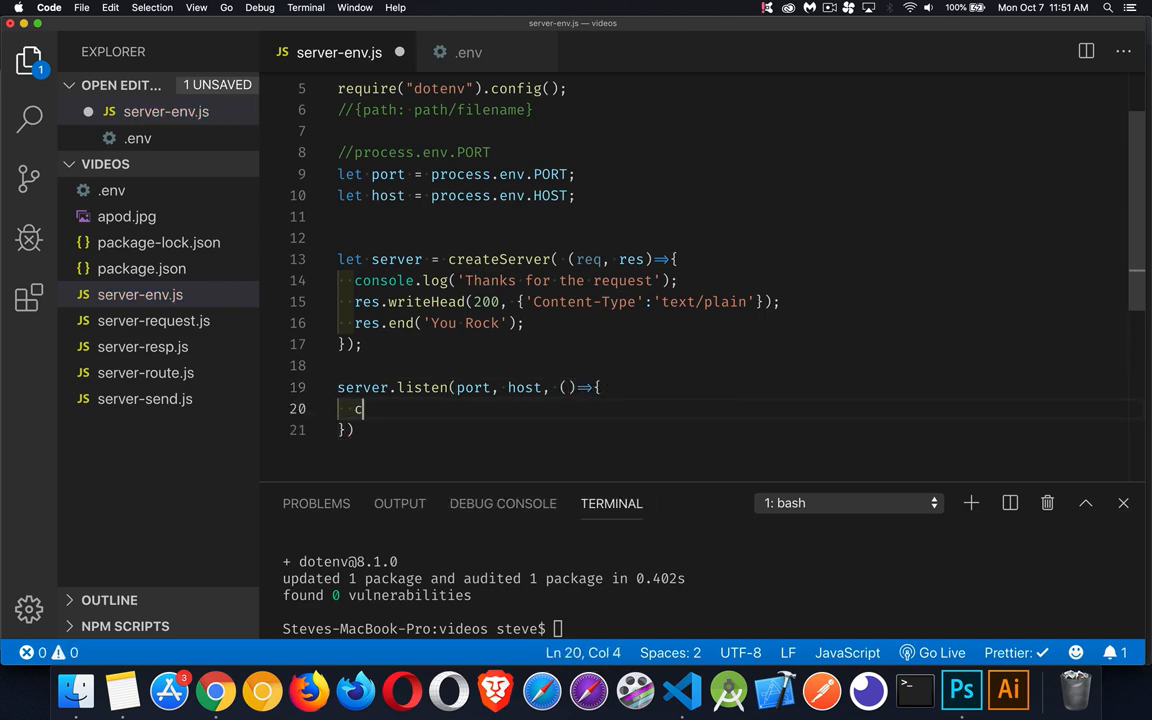
{"action": "type", "text": "obn"}
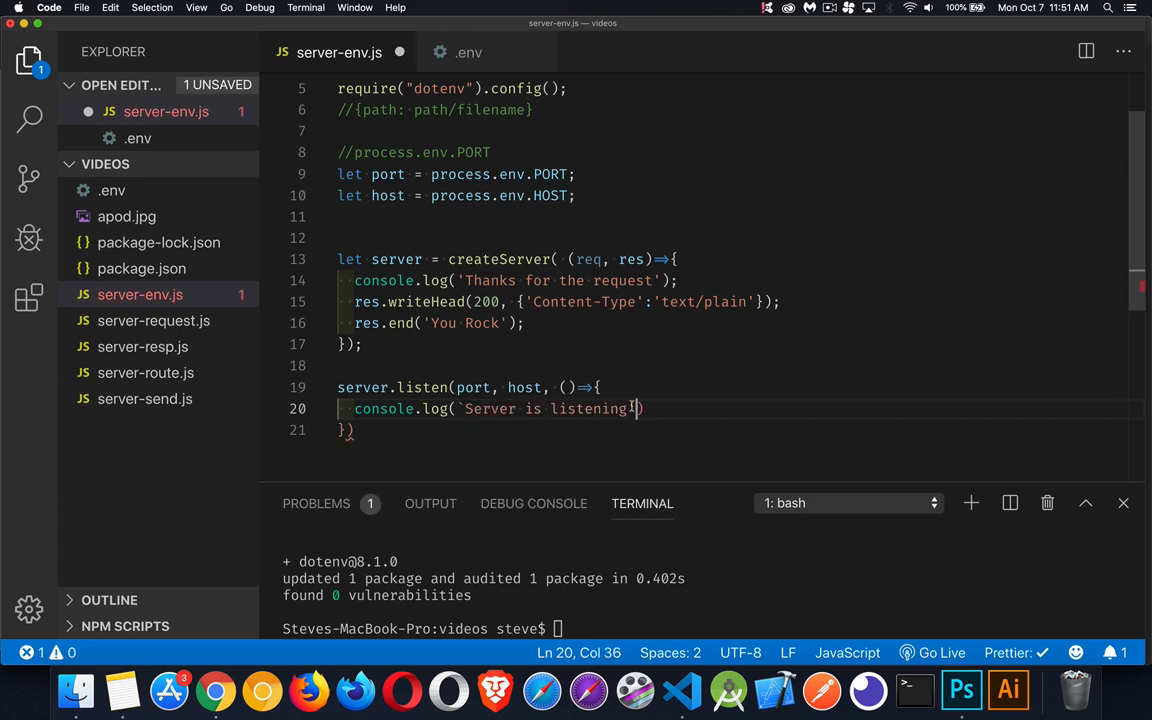
{"action": "key", "text": "backspace"}
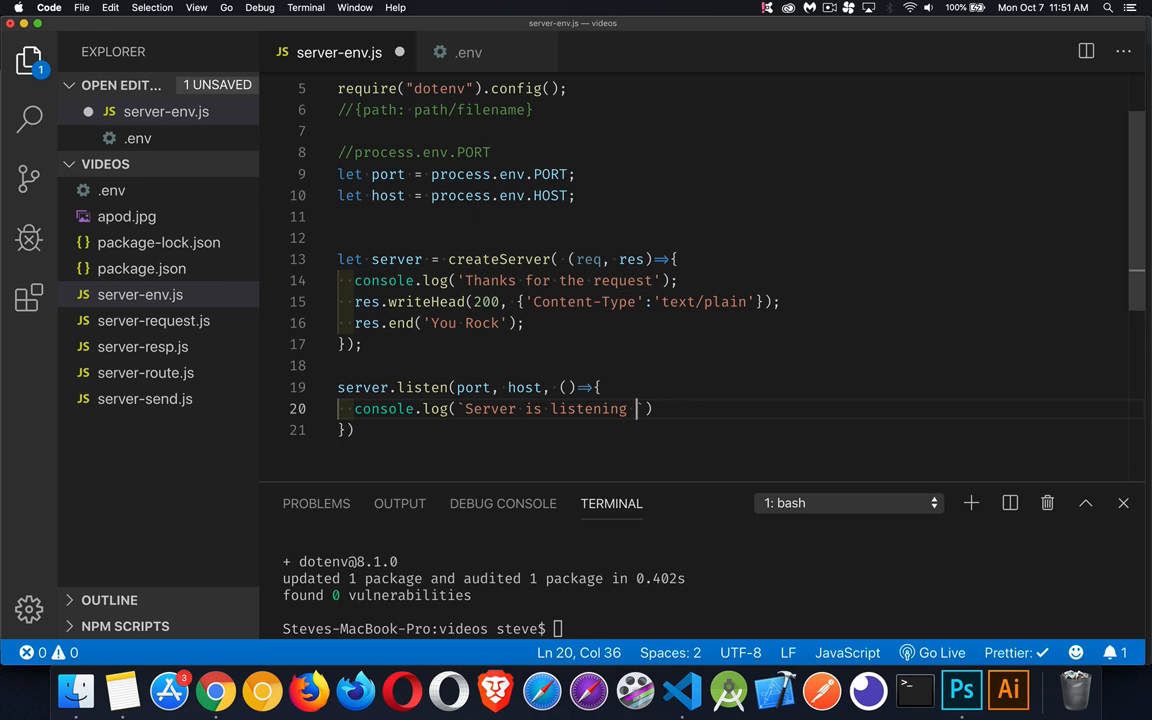
{"action": "type", "text": "${host}"}
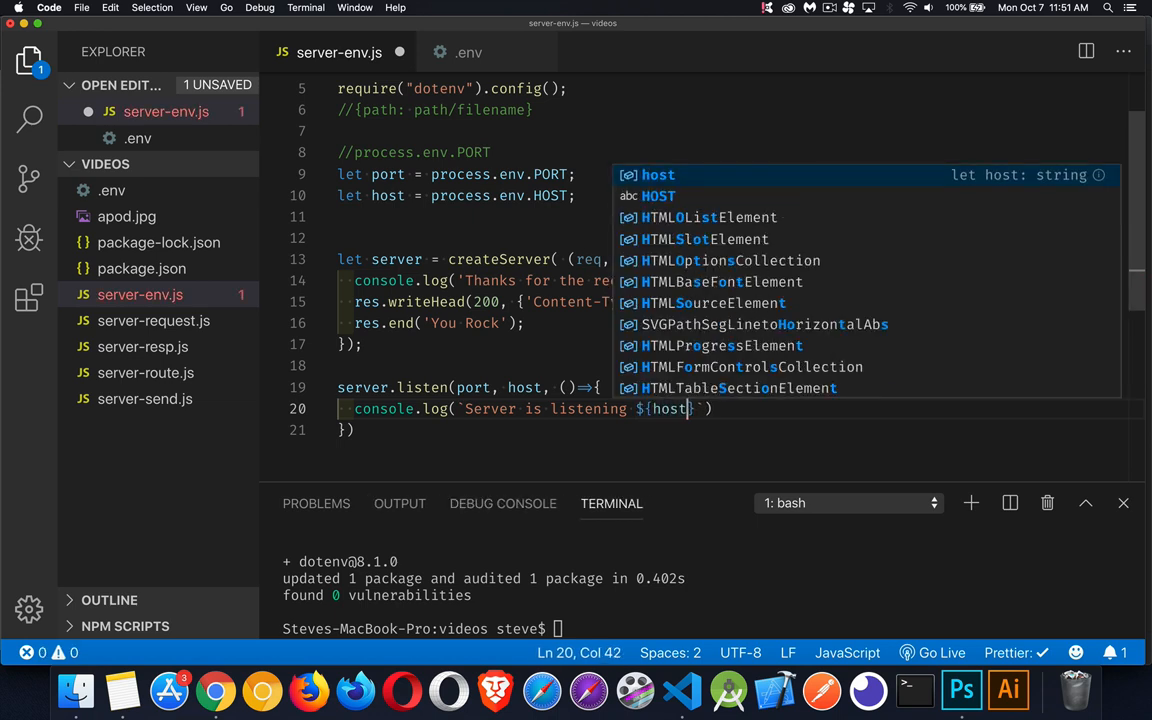
{"action": "type", "text": ":$"}
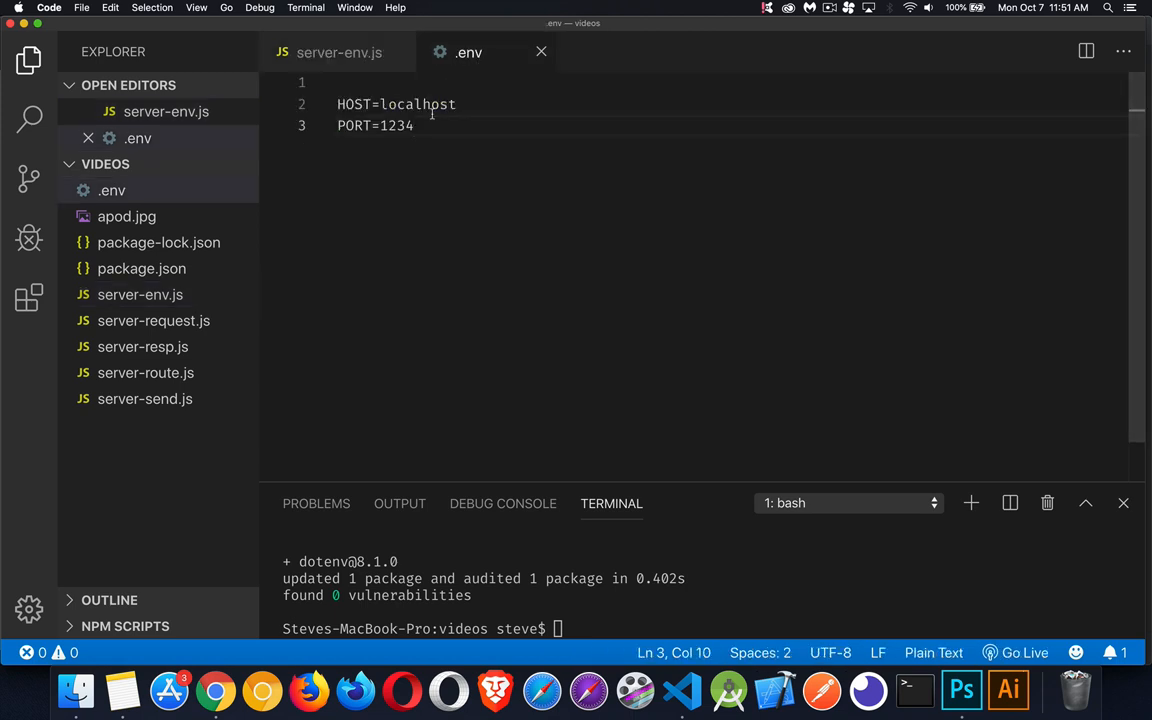
Return to server-env.js so it is saved and Prettier reformats it.
{"action": "left_click", "coordinate": [340, 52]}
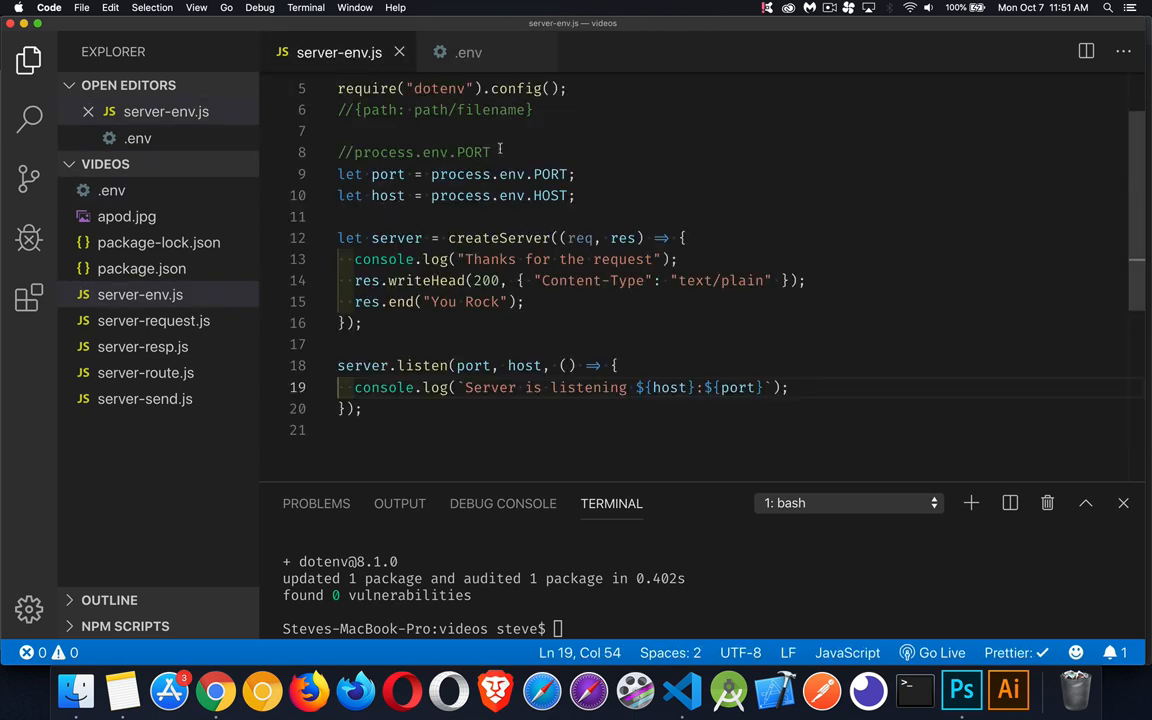
{"action": "mouse_move", "coordinate": [550, 174]}
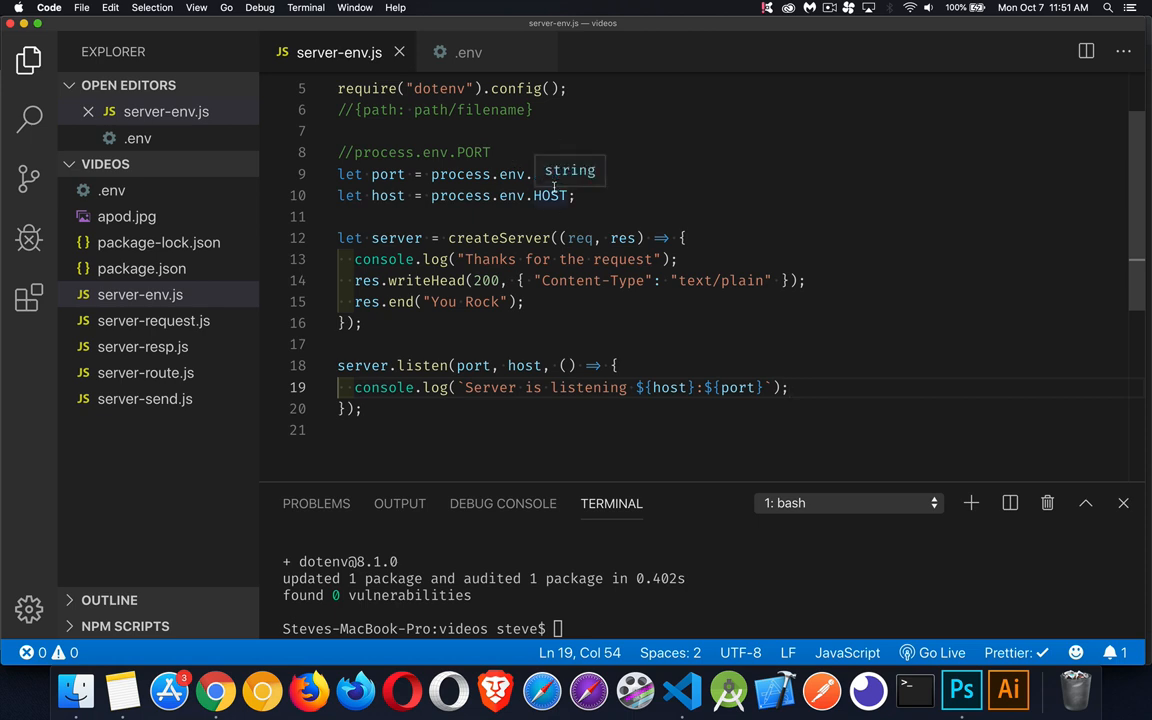
{"action": "mouse_move", "coordinate": [534, 414]}
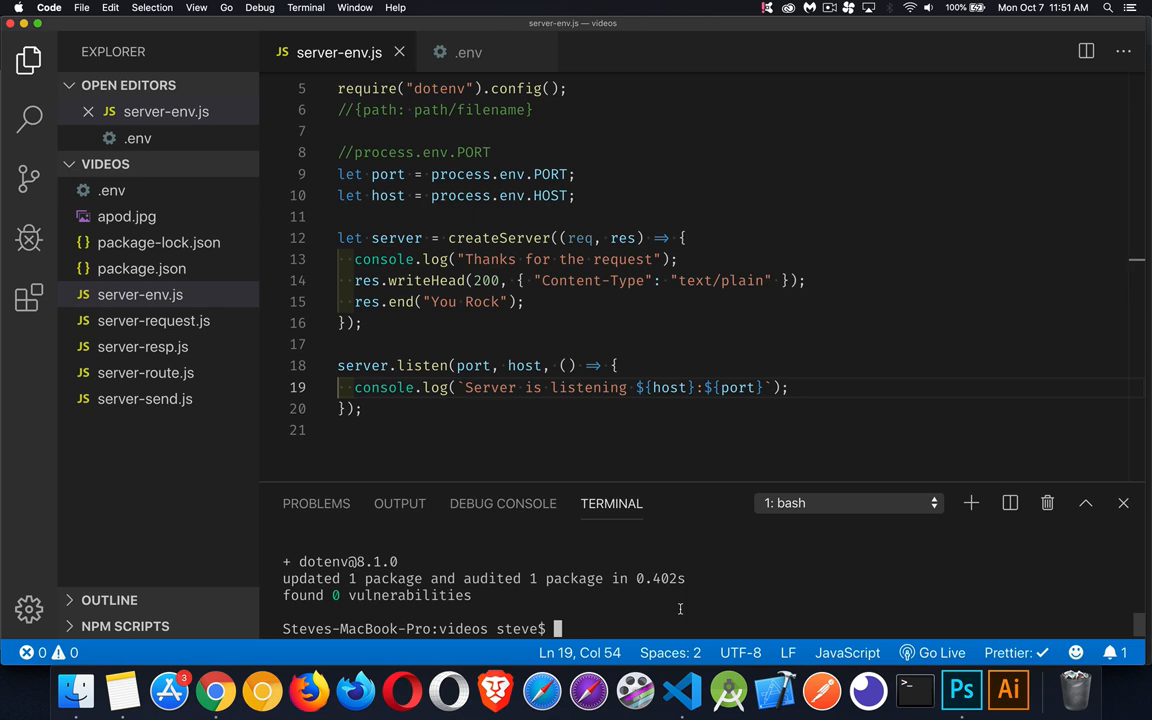
Run node server-env, fix createServer to http.createServer, and rerun to see 'Server is listening localhost:1234'.
{"action": "type", "text": "node"}
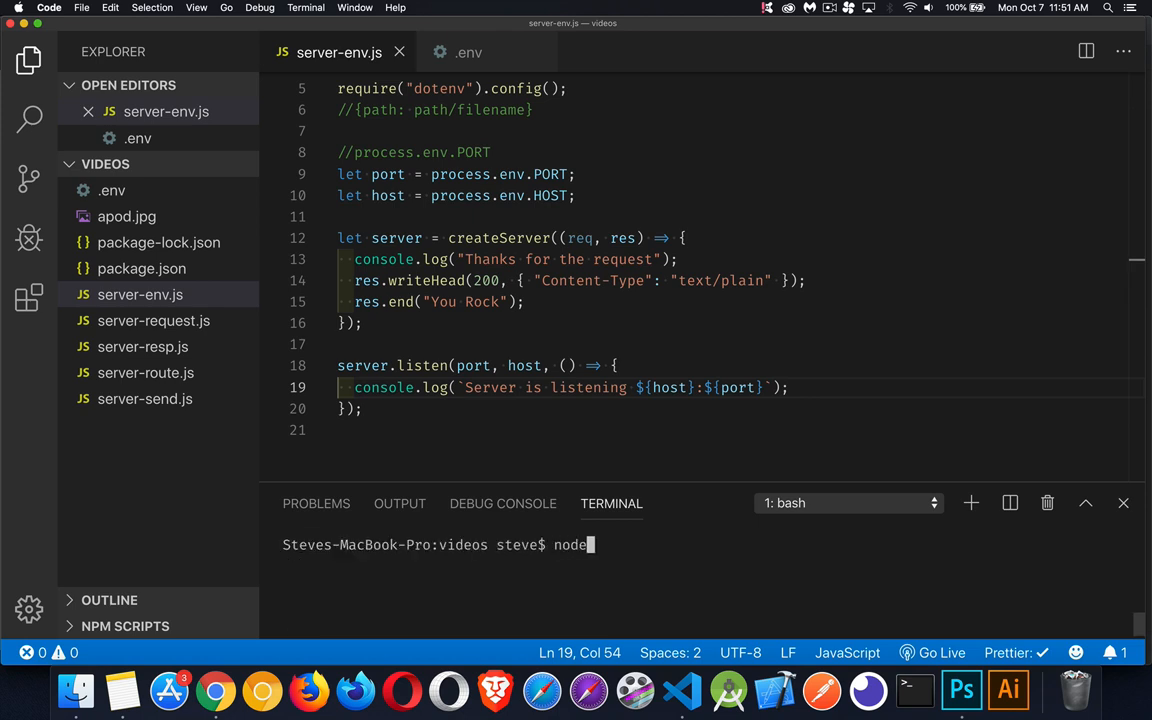
{"action": "type", "text": "server-en"}
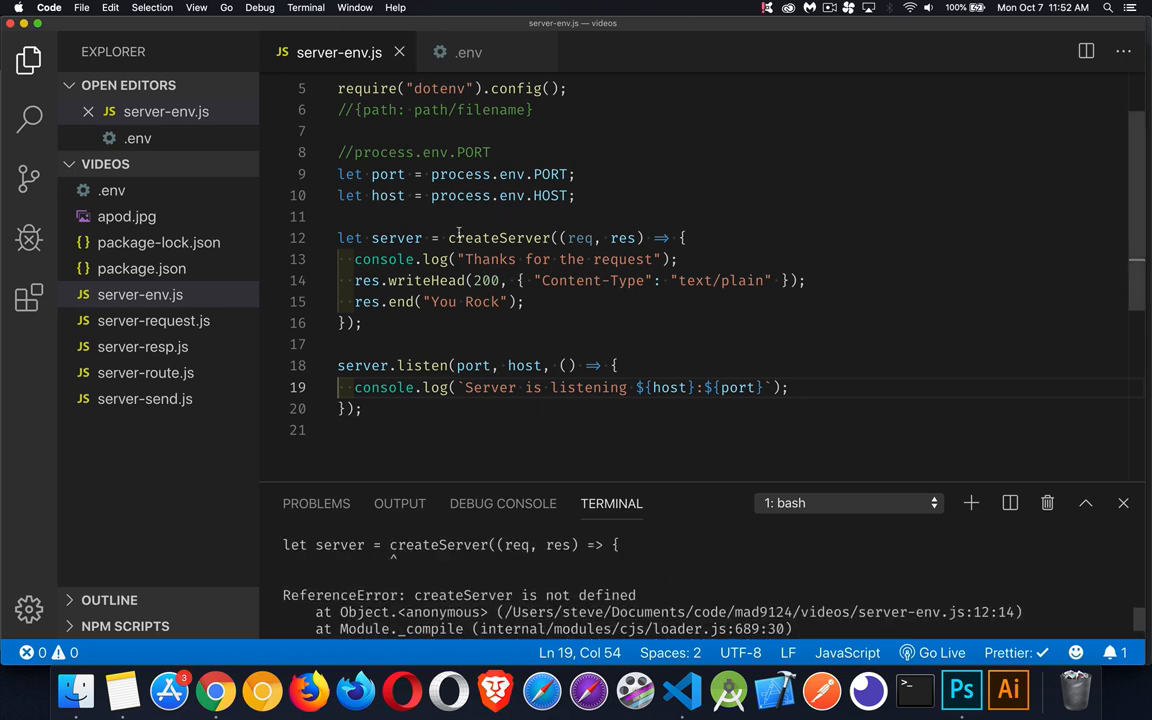
{"action": "type", "text": "http."}
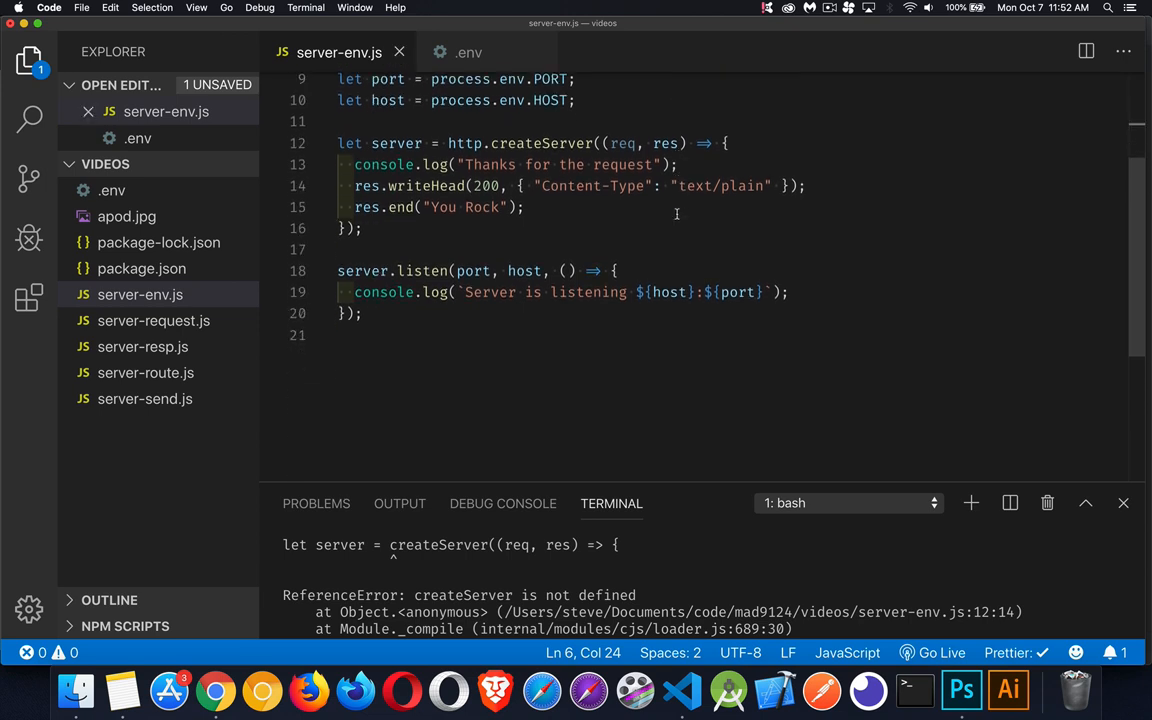
{"action": "type", "text": "clear"}
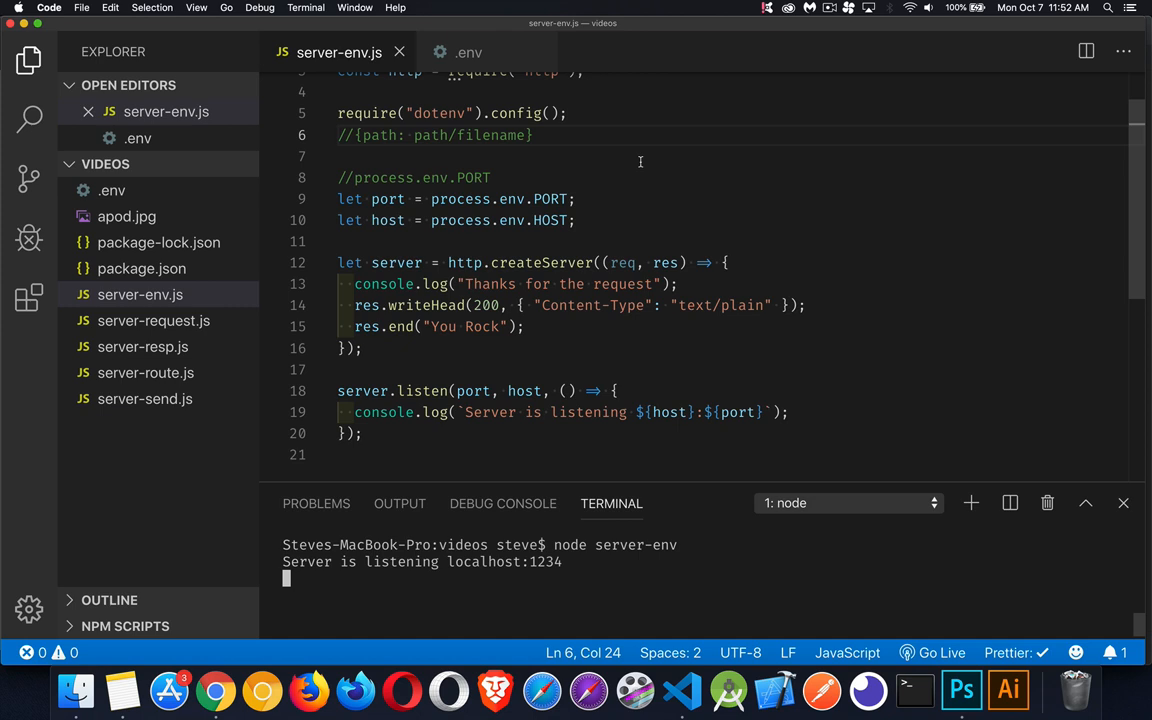
Switch to Chrome and show the dotenv package page on npmjs.com.
{"action": "left_click", "coordinate": [216, 690]}
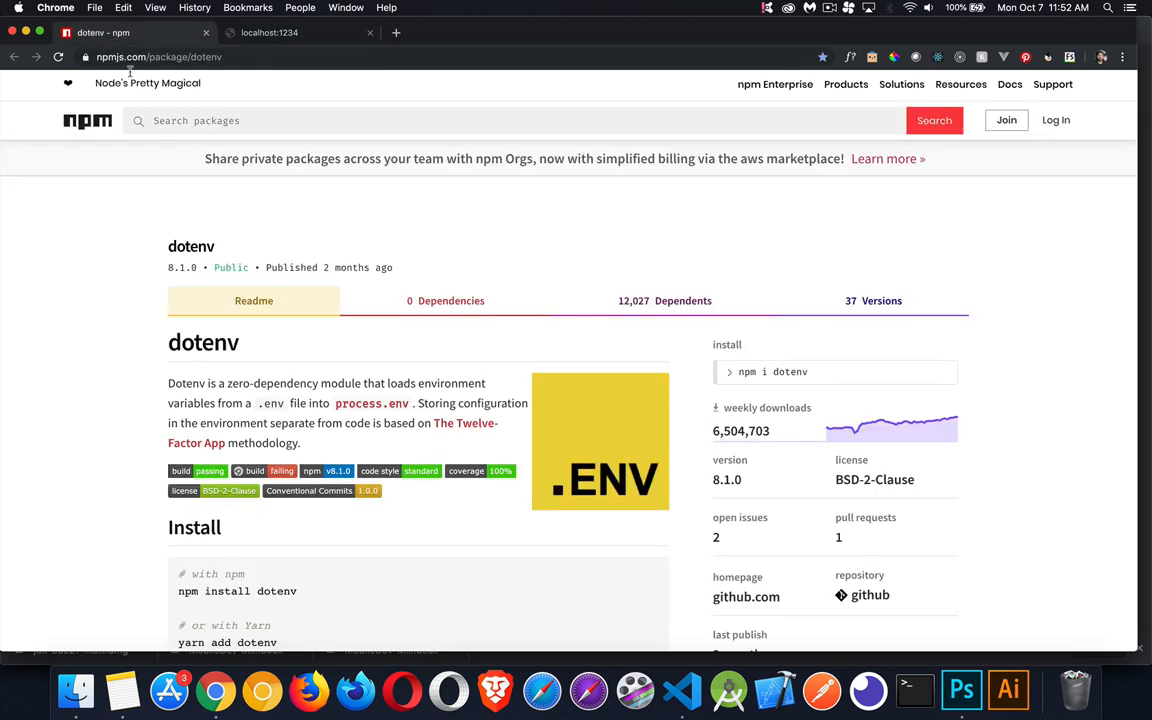
{"action": "left_click", "coordinate": [156, 56]}
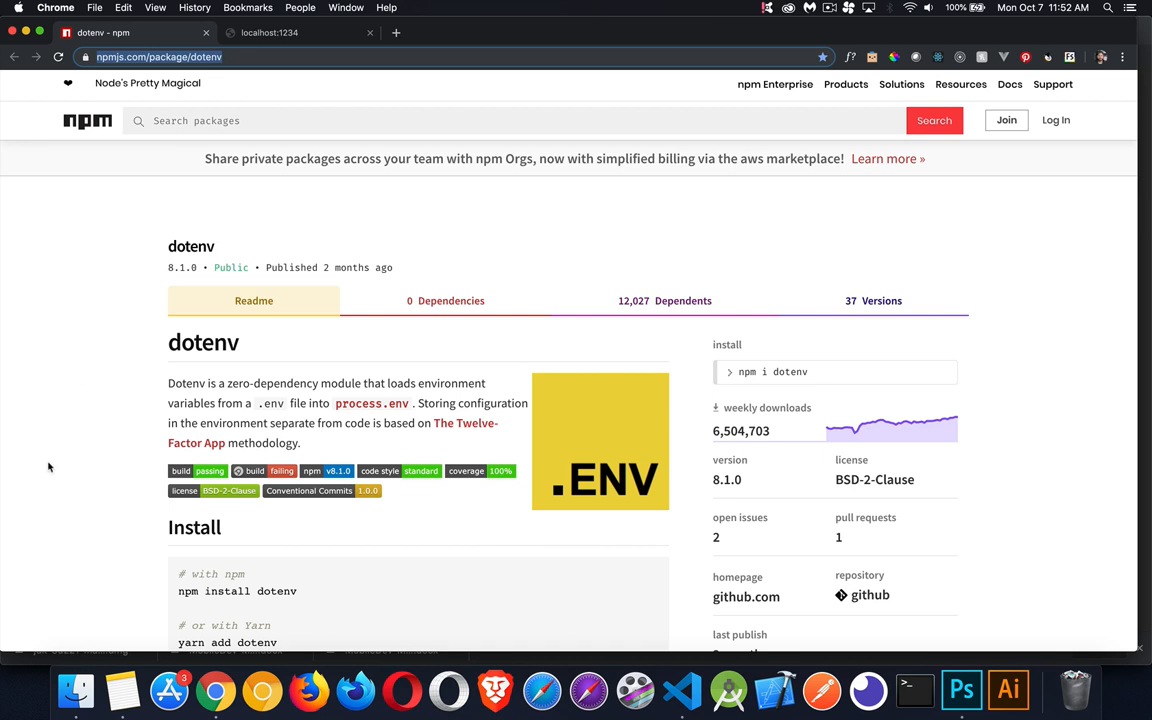
{"action": "mouse_move", "coordinate": [44, 440]}
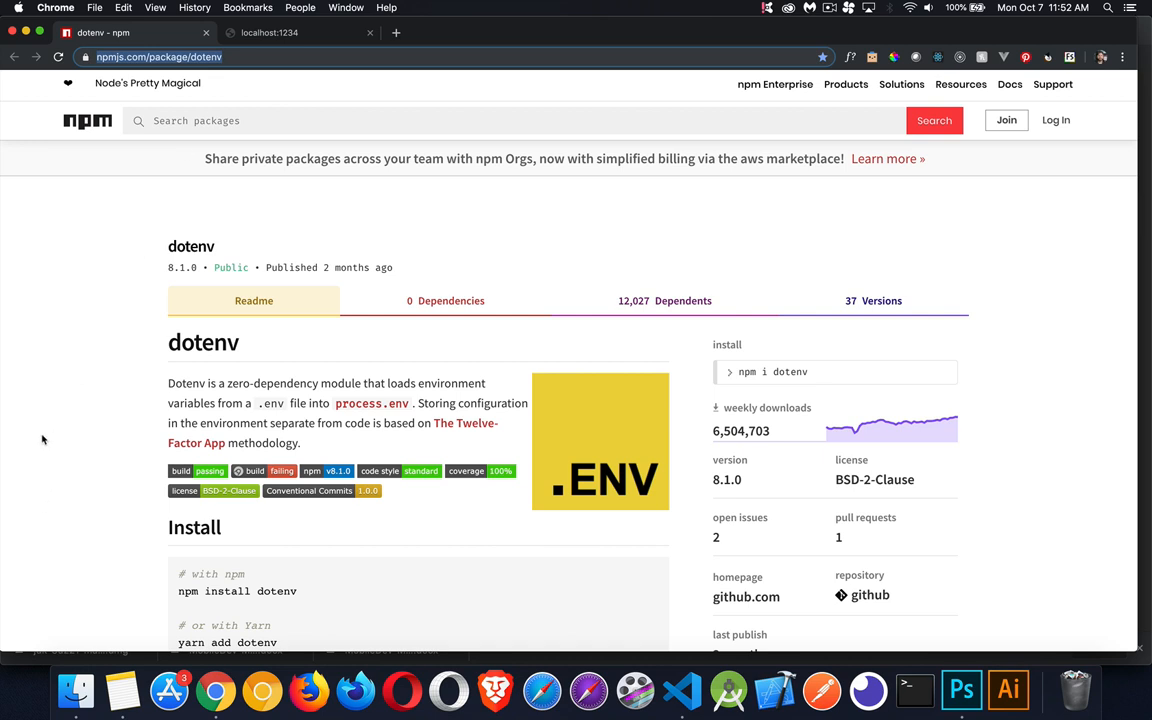